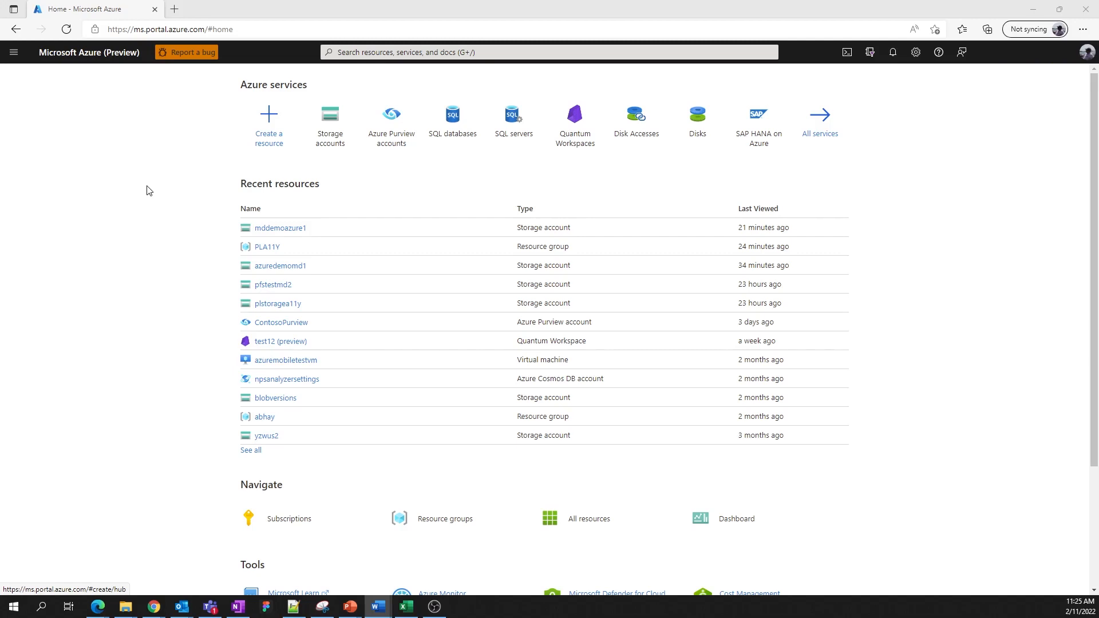
mouse_move(155, 190)
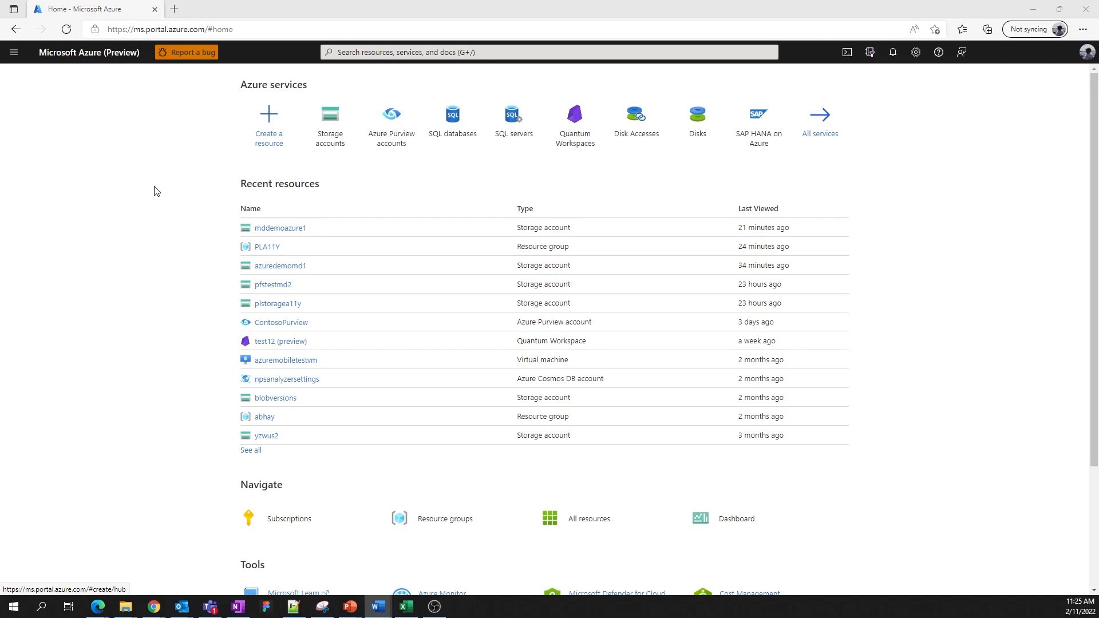
- Open the mddemoazure1 storage account from the Recent resources list
text(st)
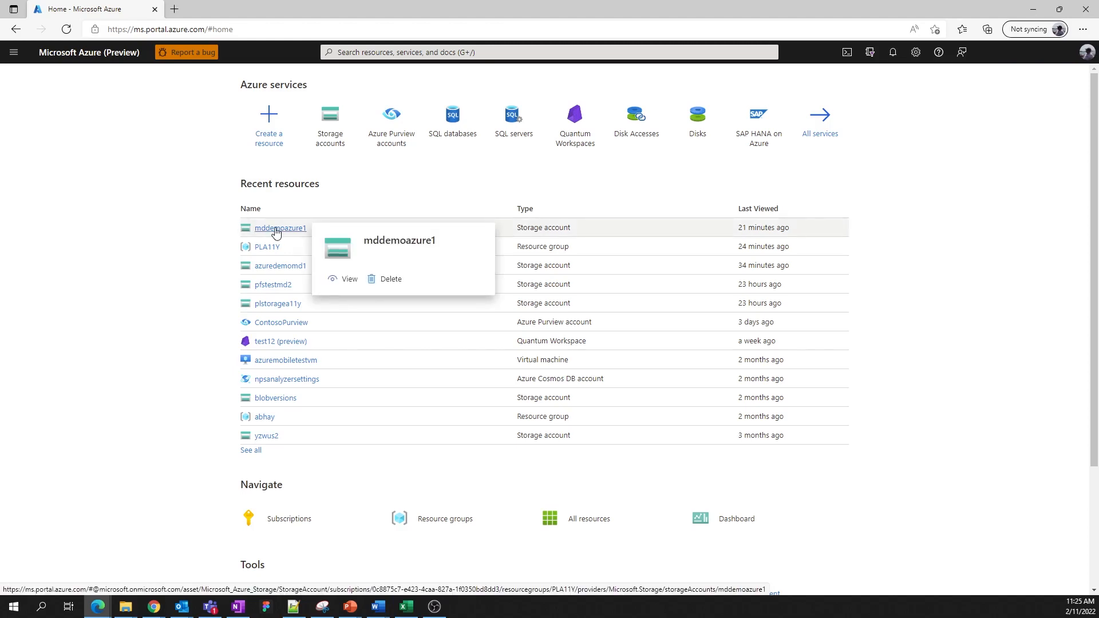
click(280, 228)
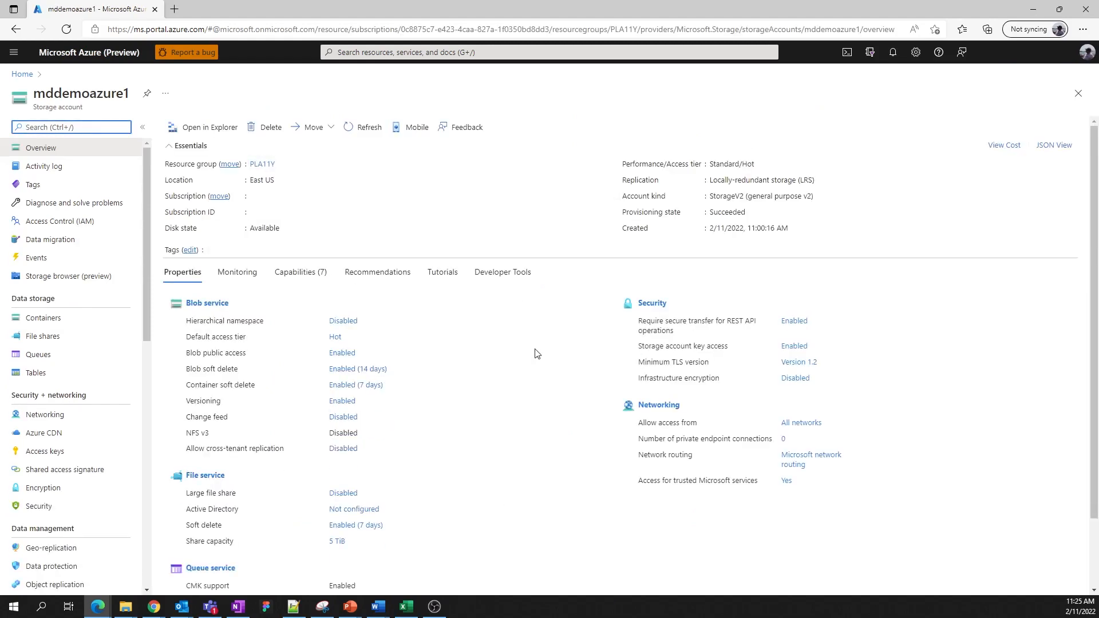
mouse_move(530, 360)
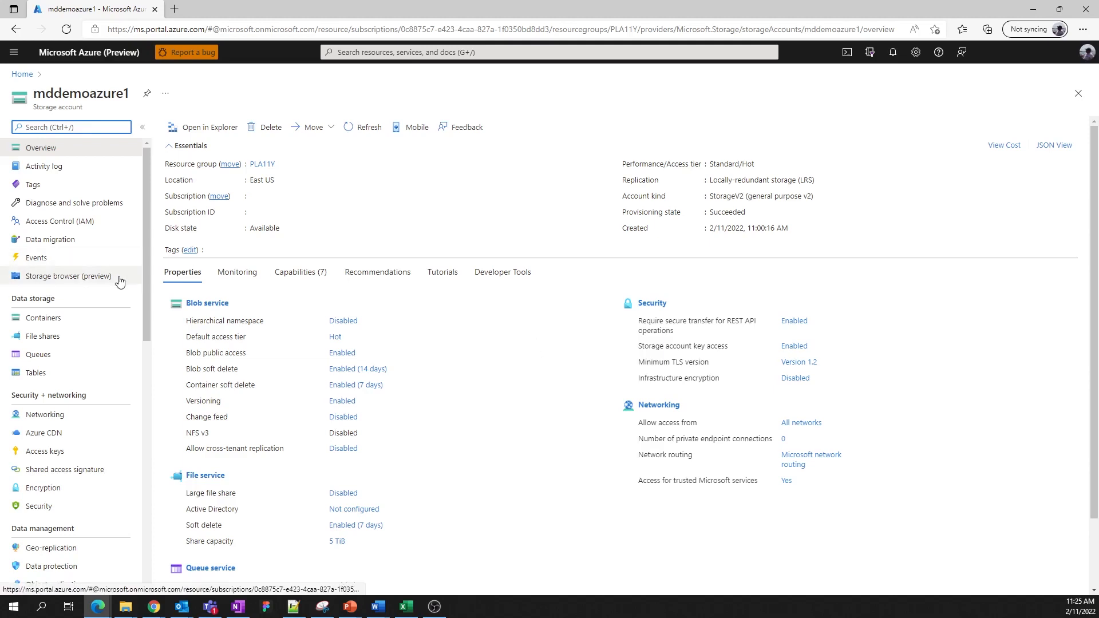
- Open Storage browser (preview) for mddemoazure1 and show the Privacy options for deleting or exporting data
click(68, 276)
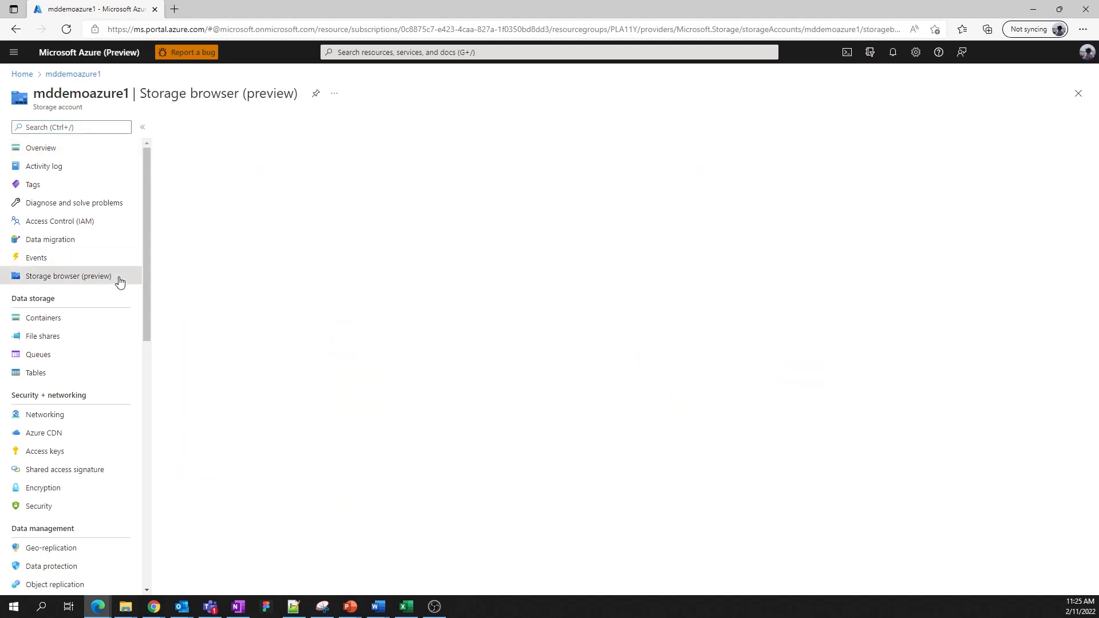
click(67, 275)
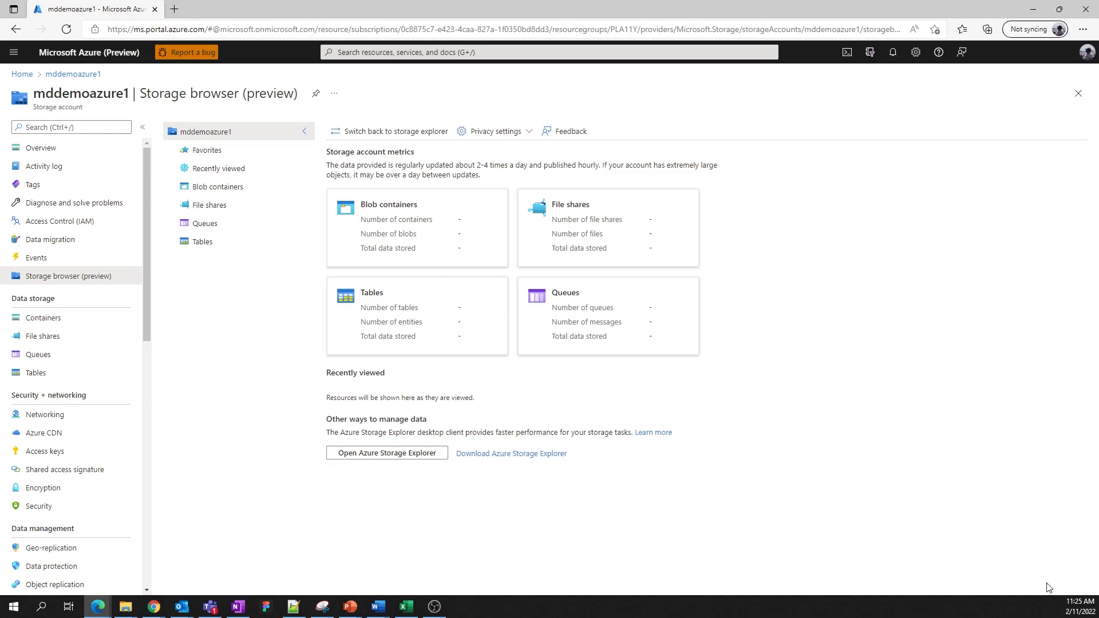
mouse_move(985, 466)
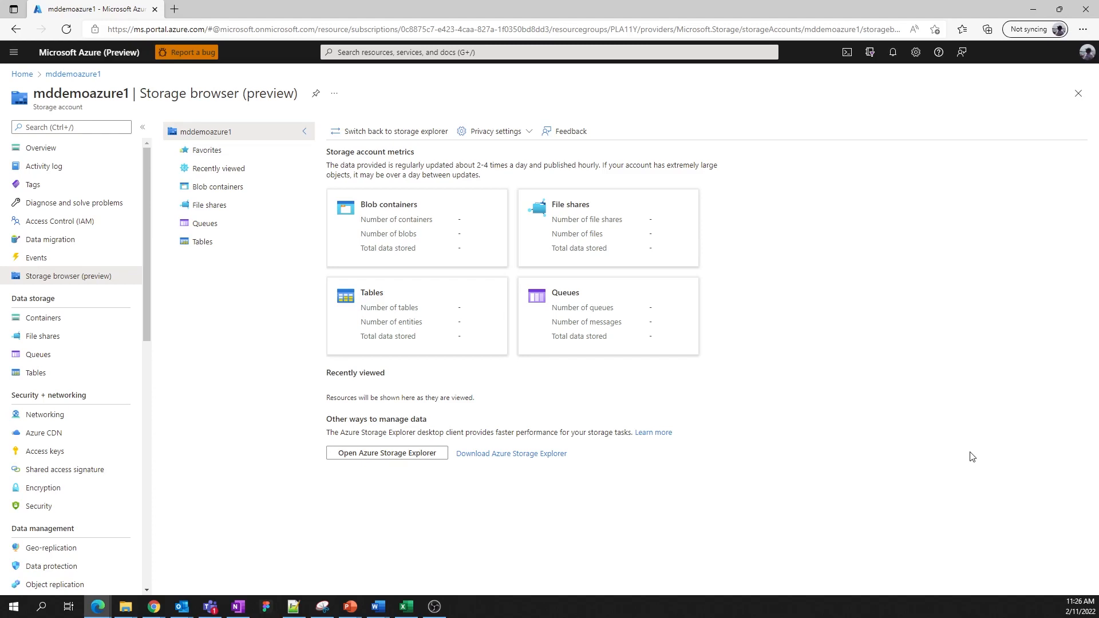
mouse_move(938, 432)
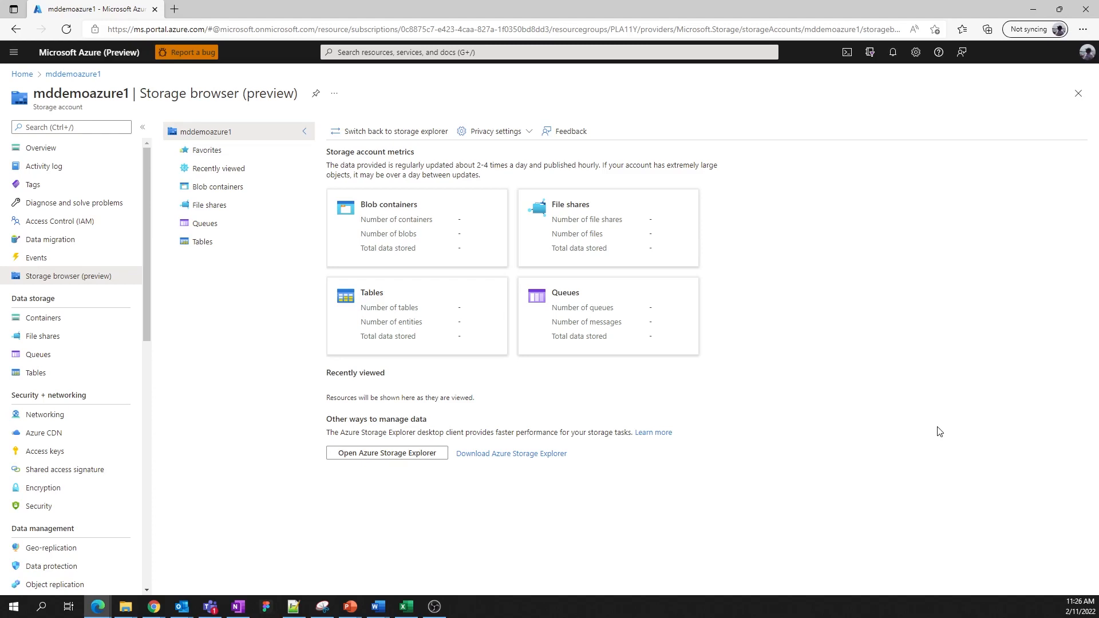
mouse_move(500, 132)
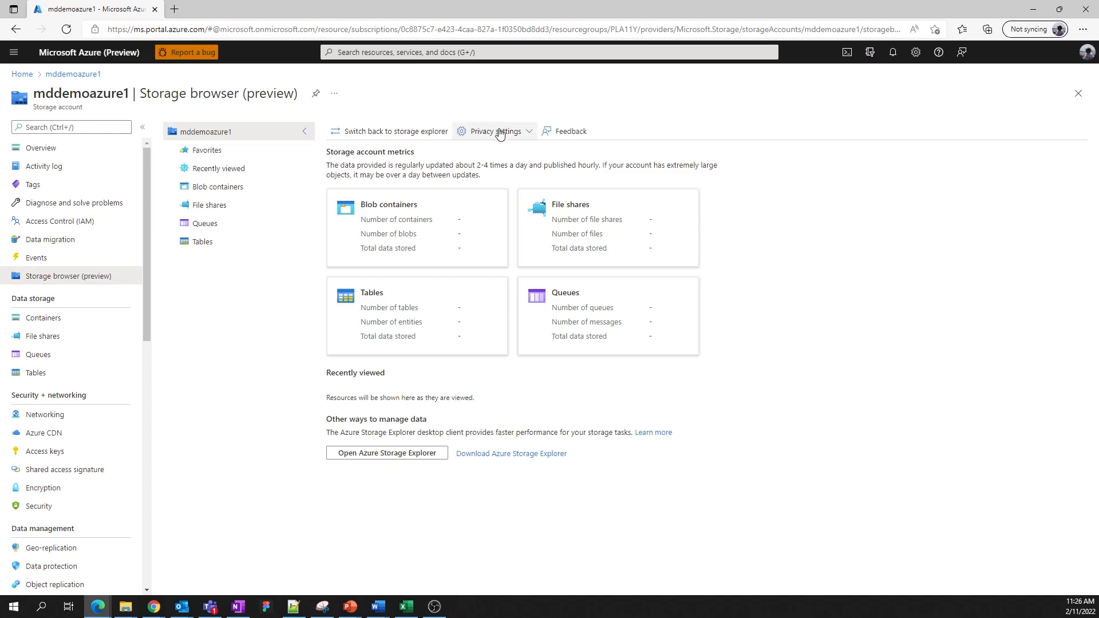
click(494, 130)
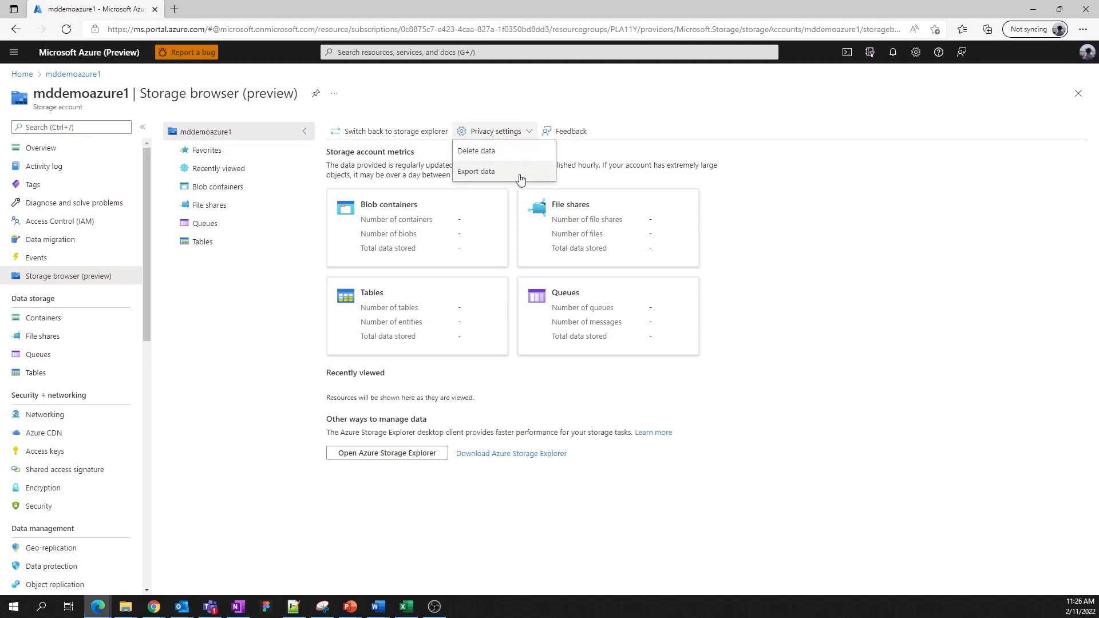
mouse_move(531, 179)
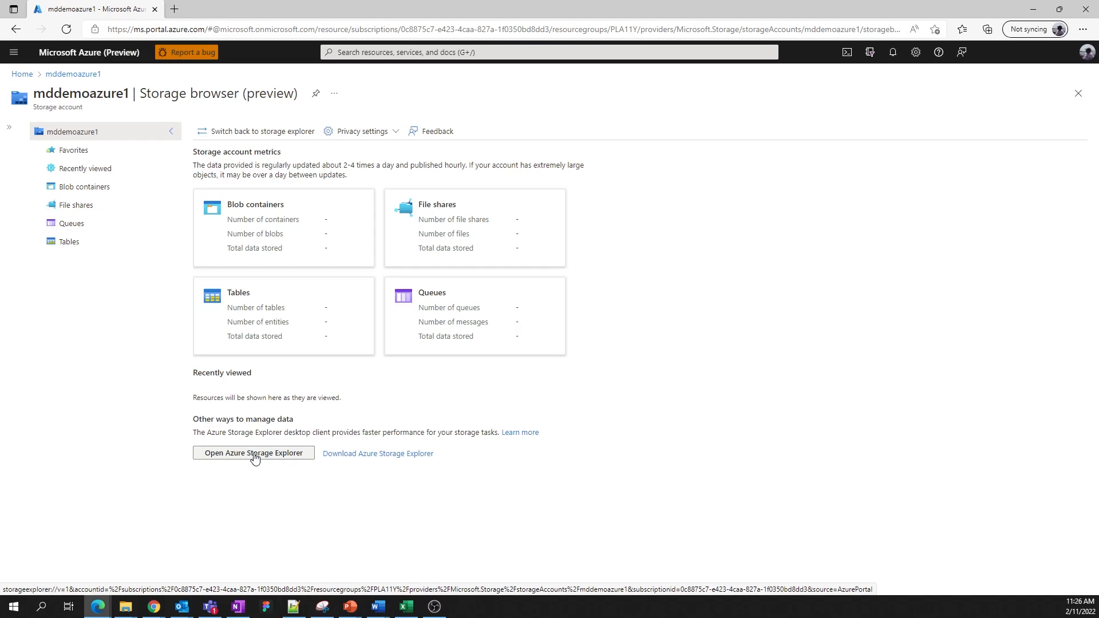
mouse_move(448, 426)
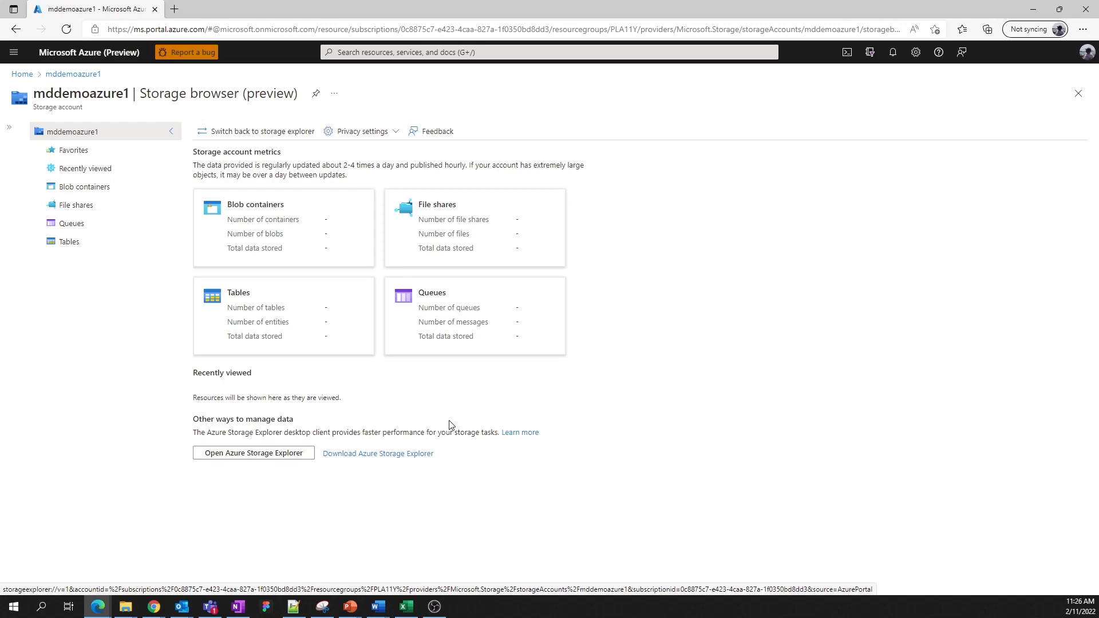
mouse_move(579, 415)
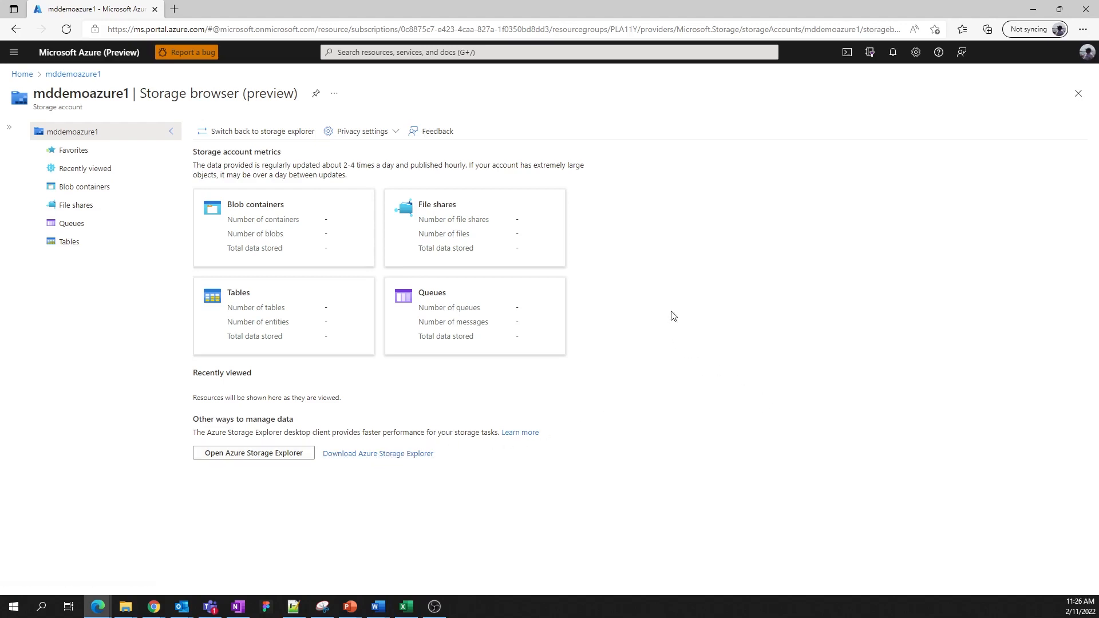
mouse_move(683, 310)
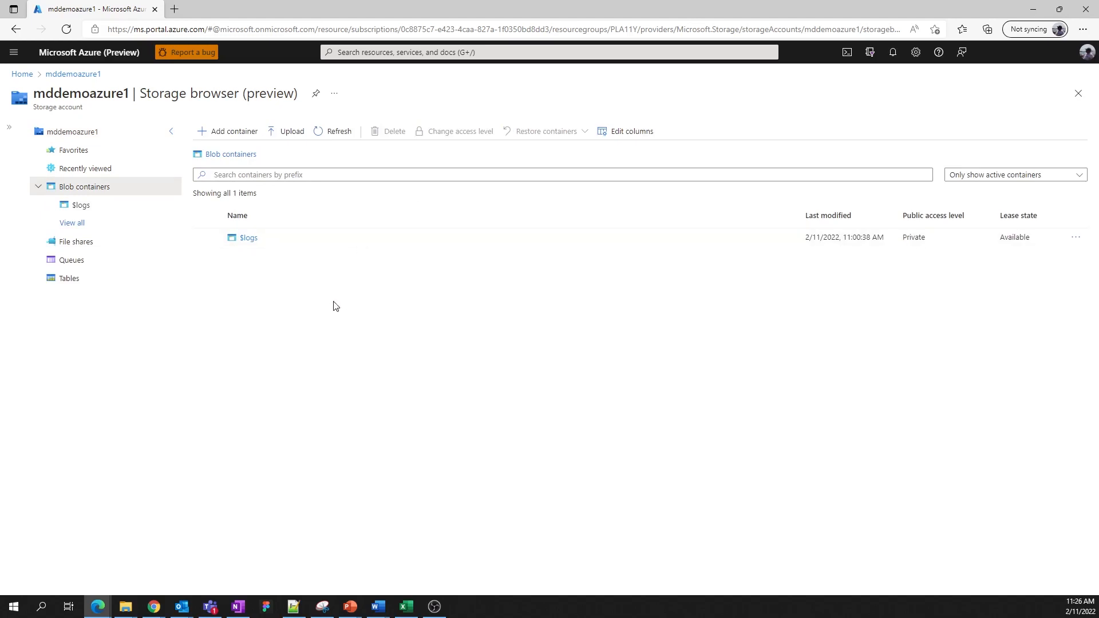
mouse_move(324, 305)
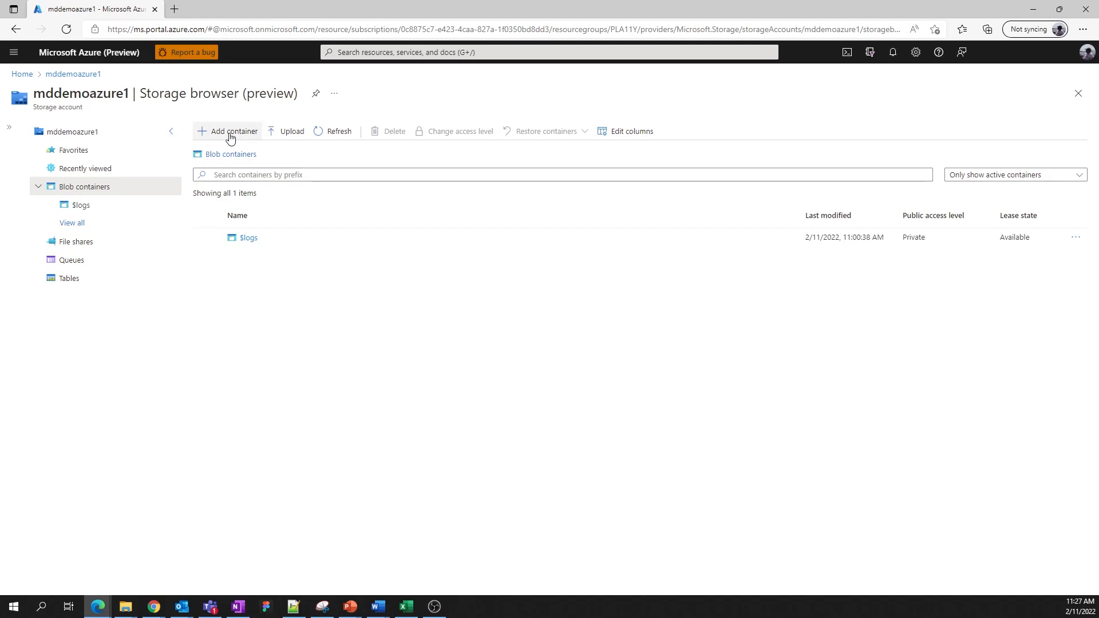
- Create a new private blob container named container1 and open it, still empty
click(231, 131)
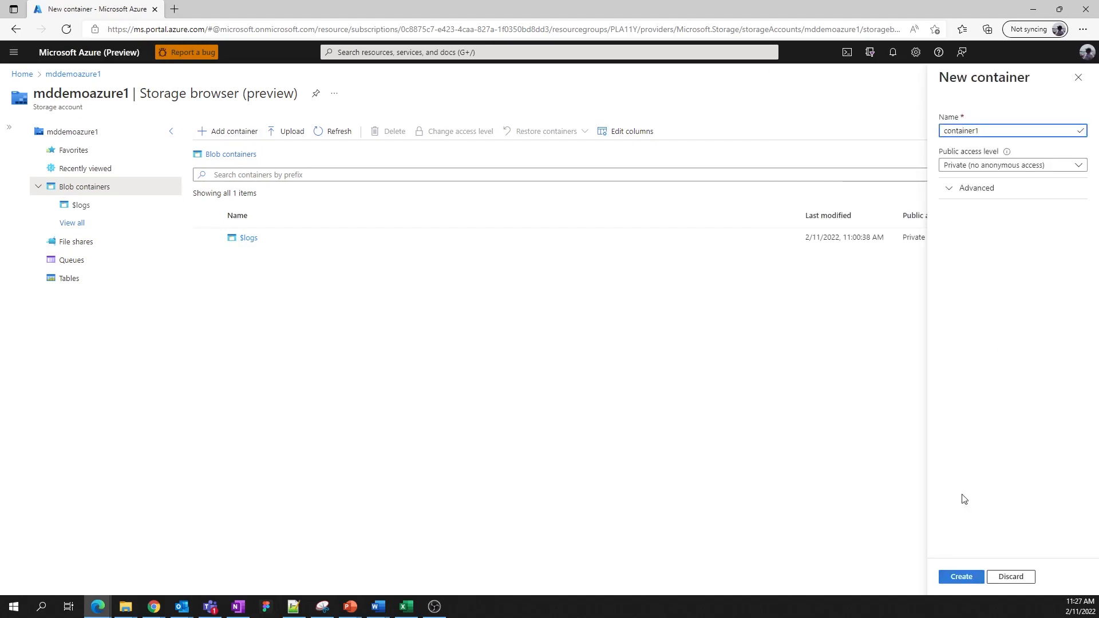
click(959, 575)
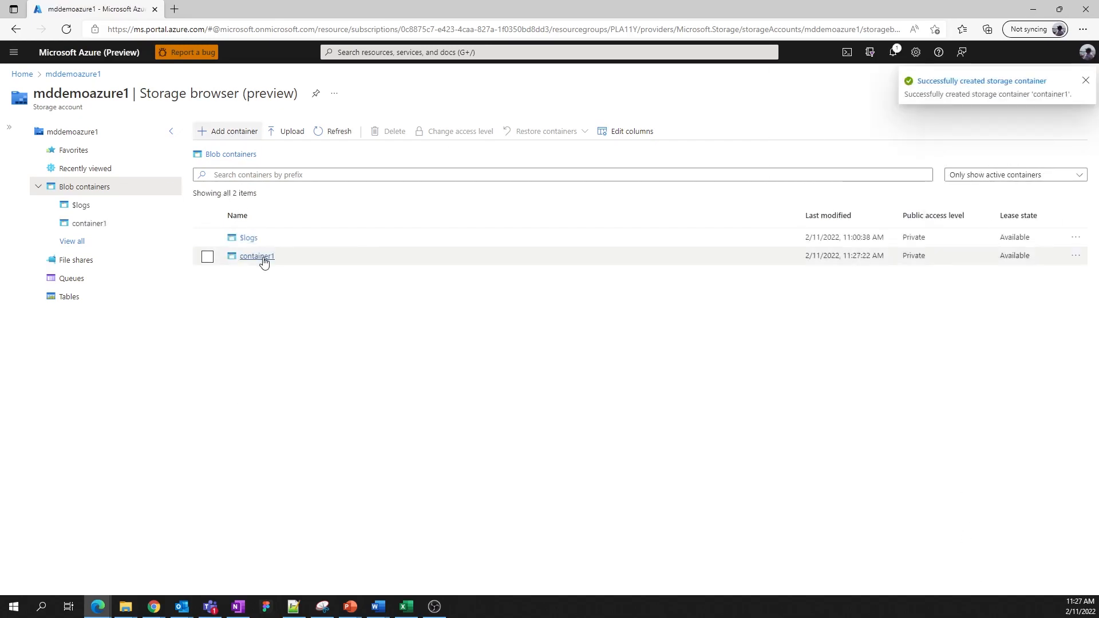
click(256, 255)
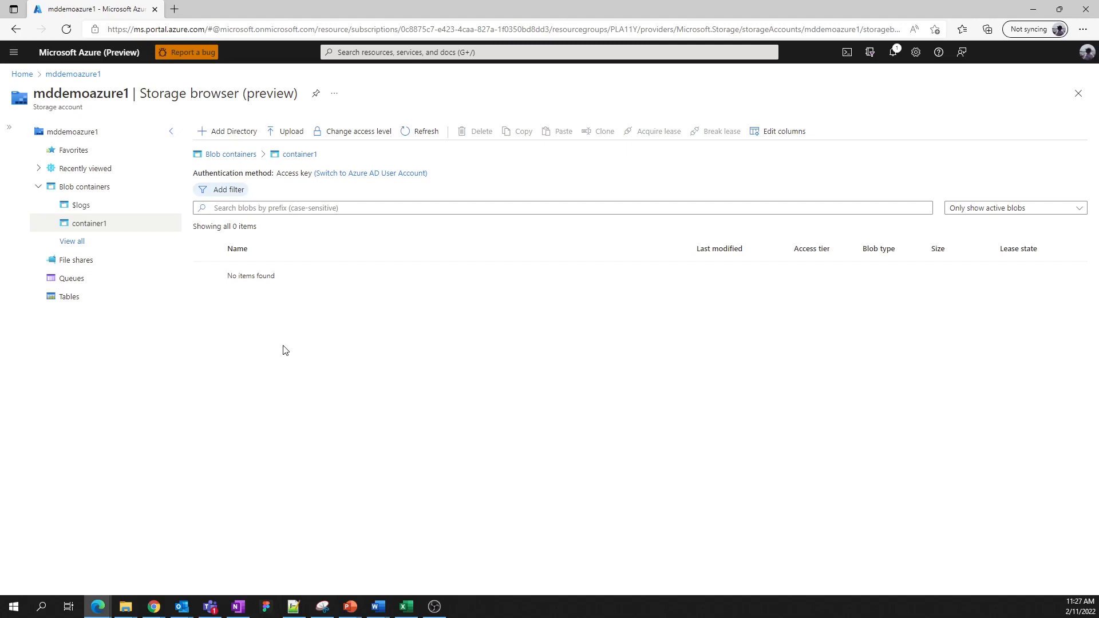
- Upload the 13 text files (file2–file14) into container1, allowing overwrite of existing blobs, and close the upload pane
click(778, 130)
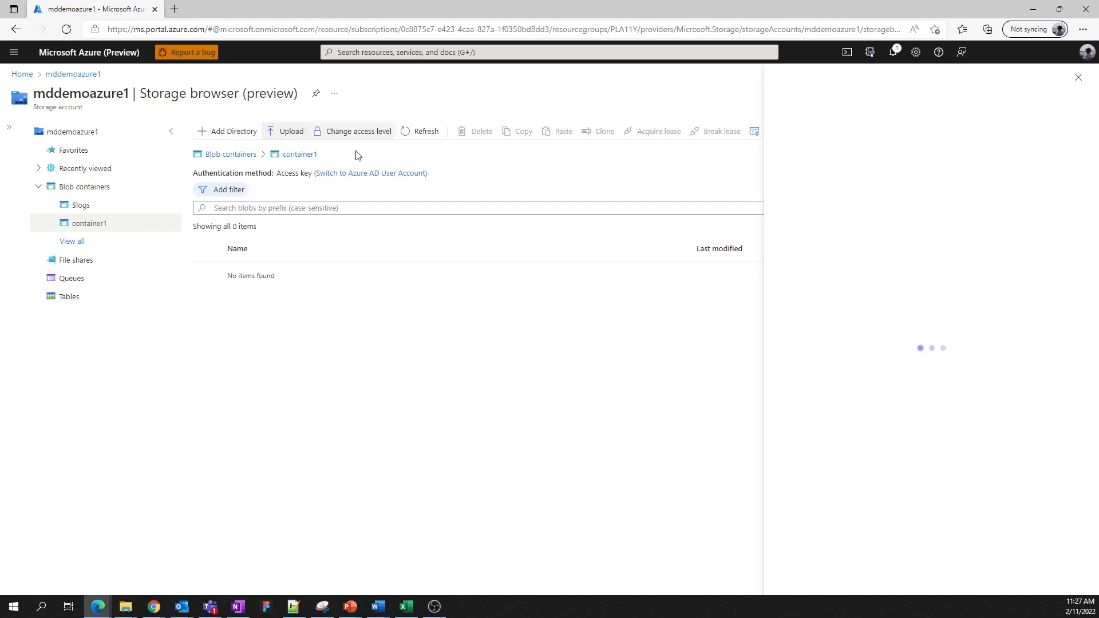
click(290, 131)
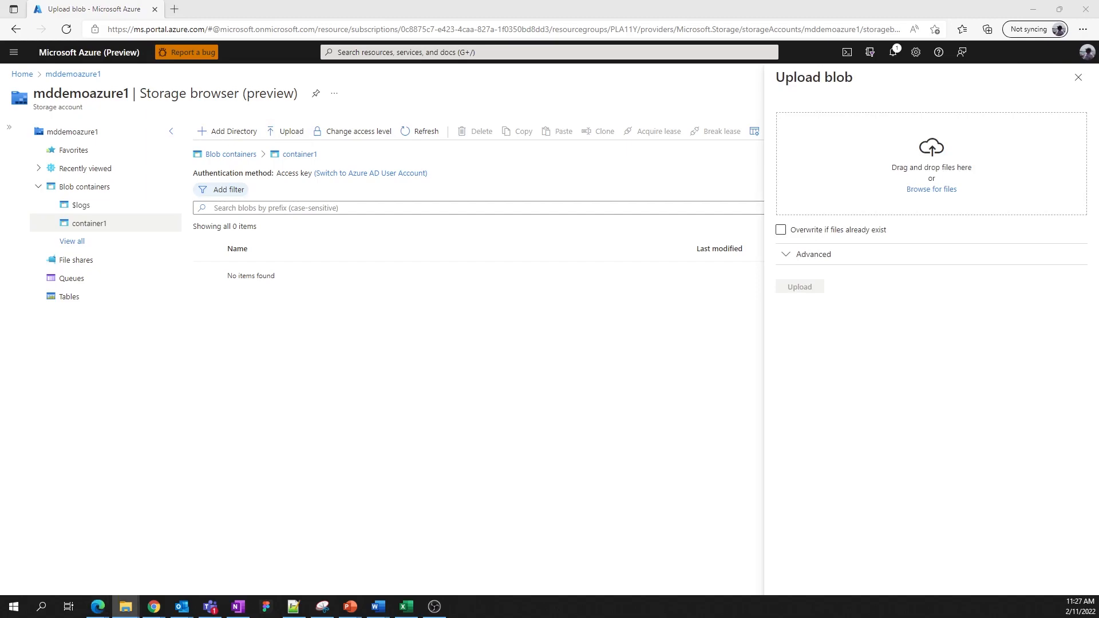
click(931, 189)
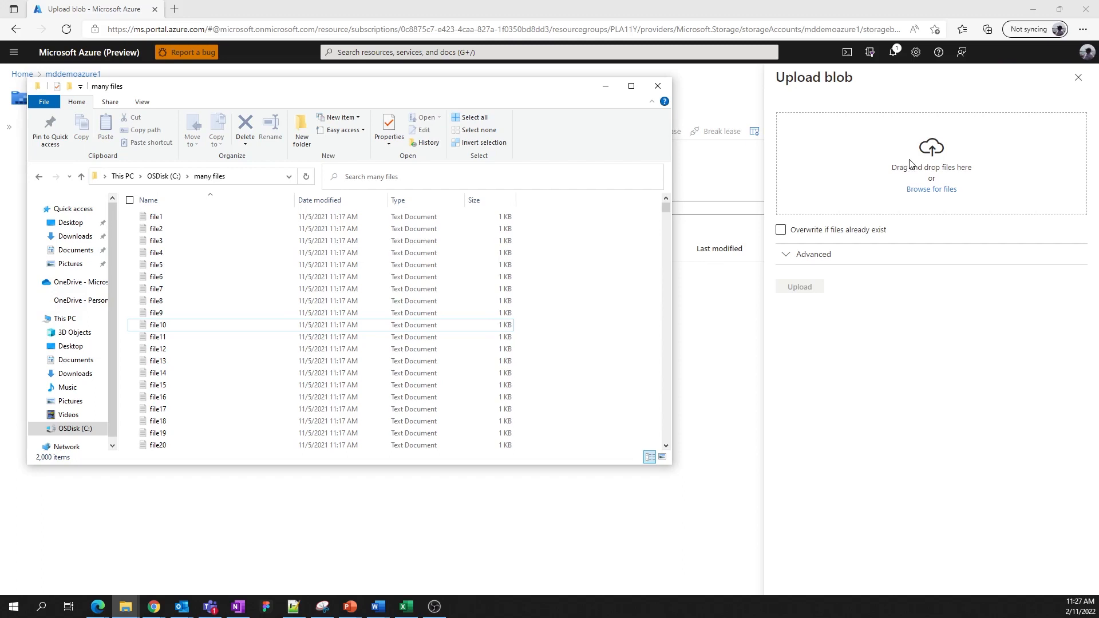
mouse_move(924, 166)
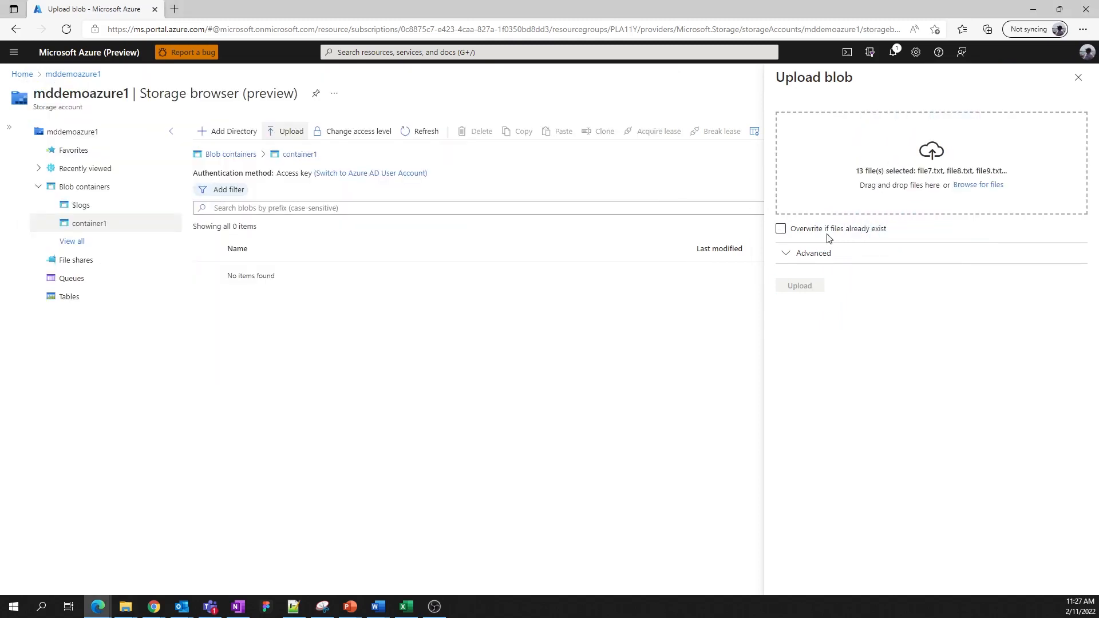
click(780, 228)
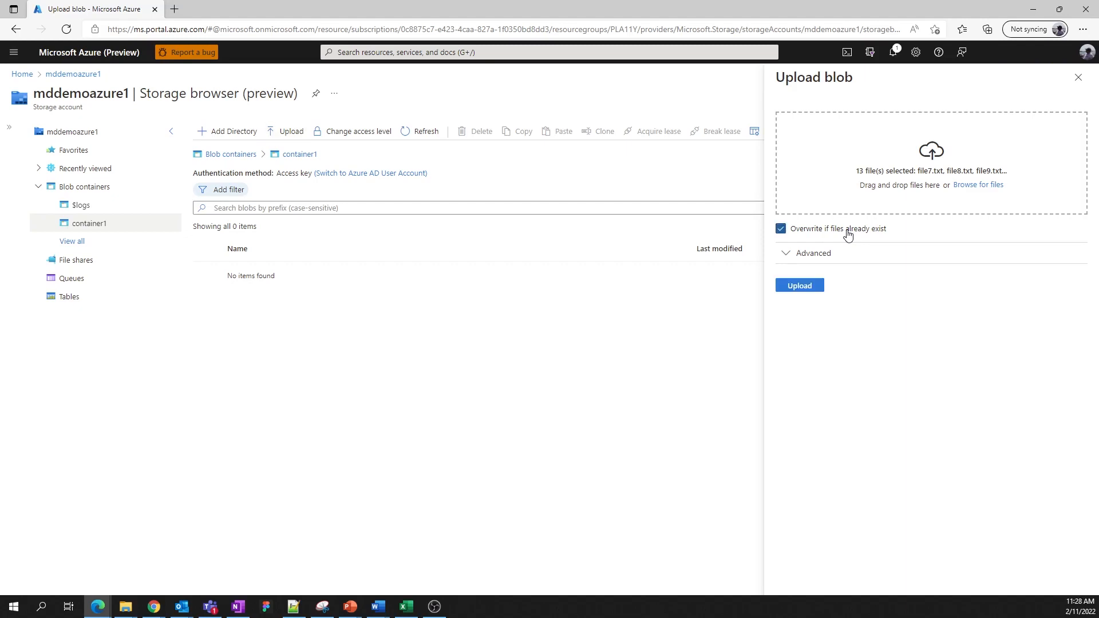
click(779, 229)
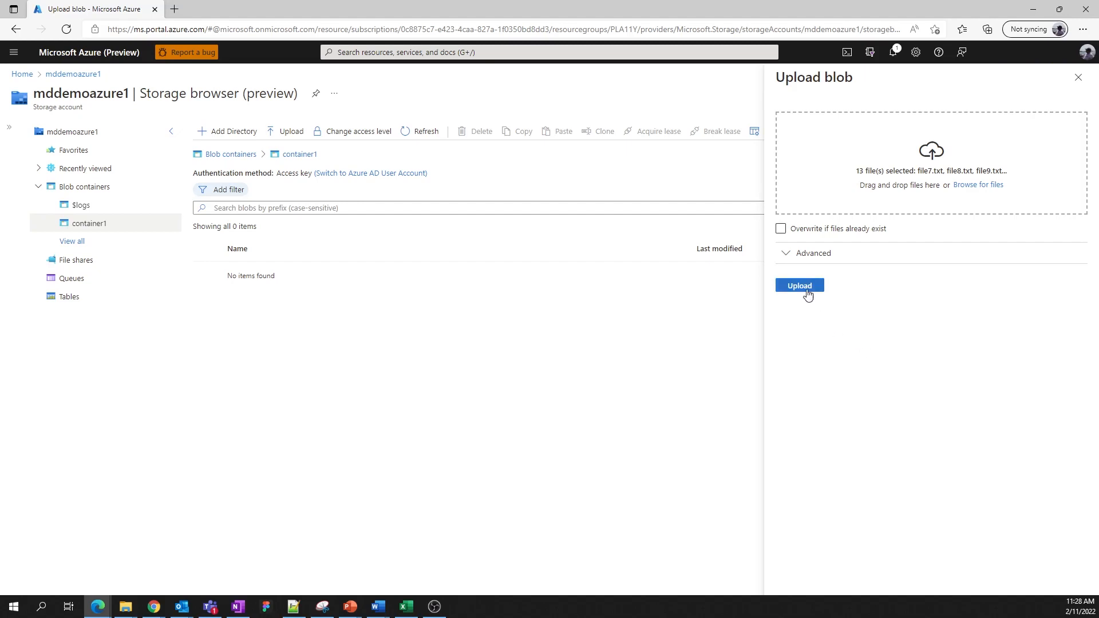
click(798, 285)
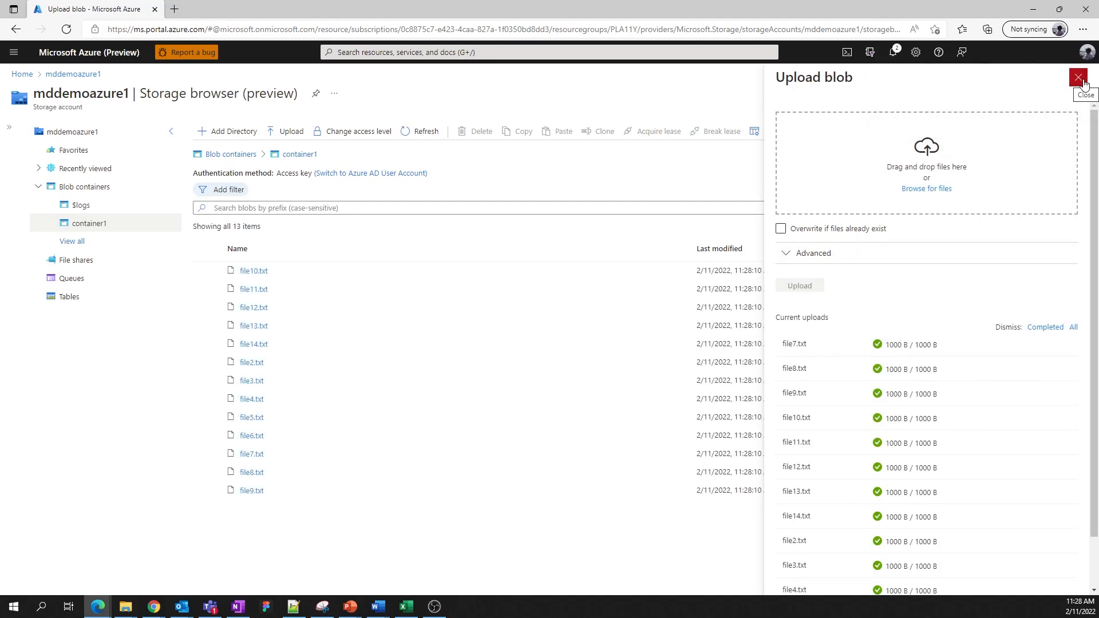
click(1078, 77)
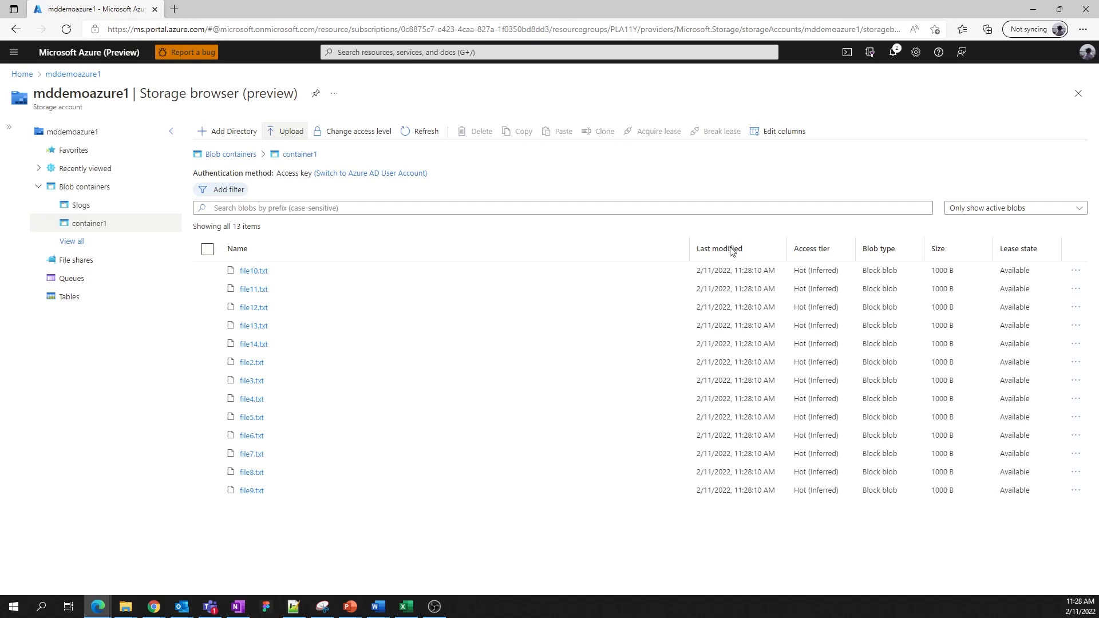
- Sort container1's blobs by Last modified, select file14.txt and file2.txt, and view a blob's action menu
click(237, 249)
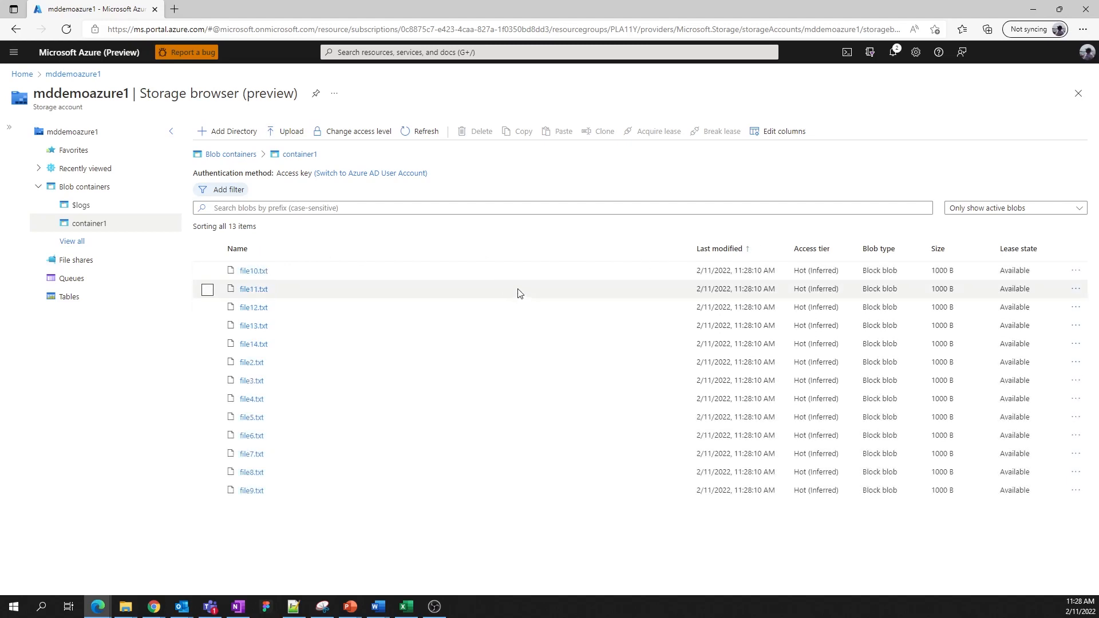
mouse_move(353, 259)
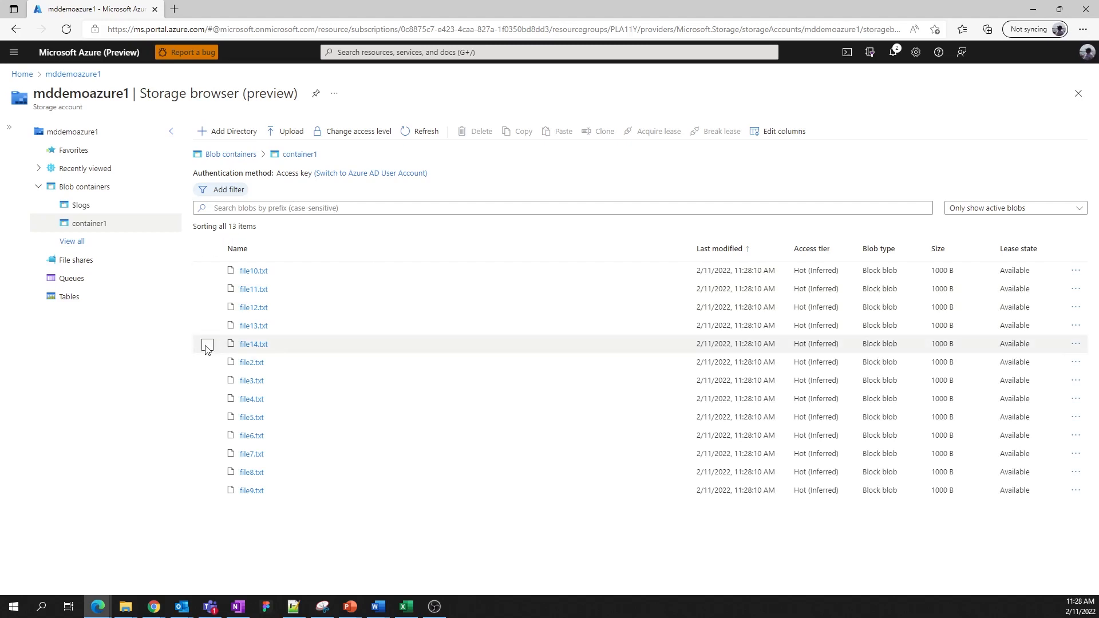
click(207, 364)
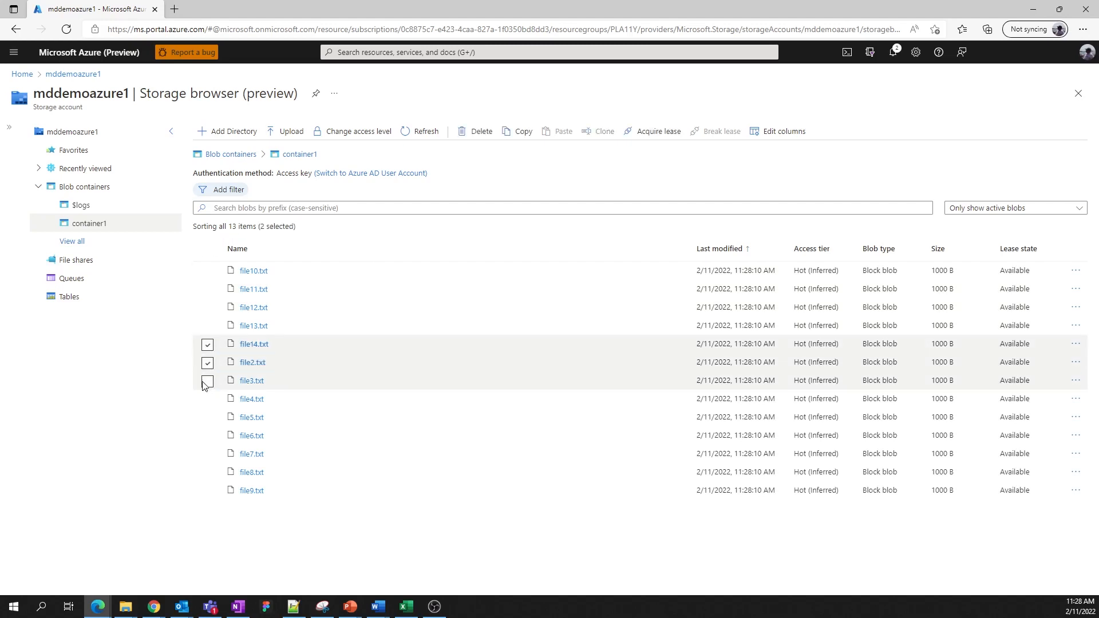
click(207, 248)
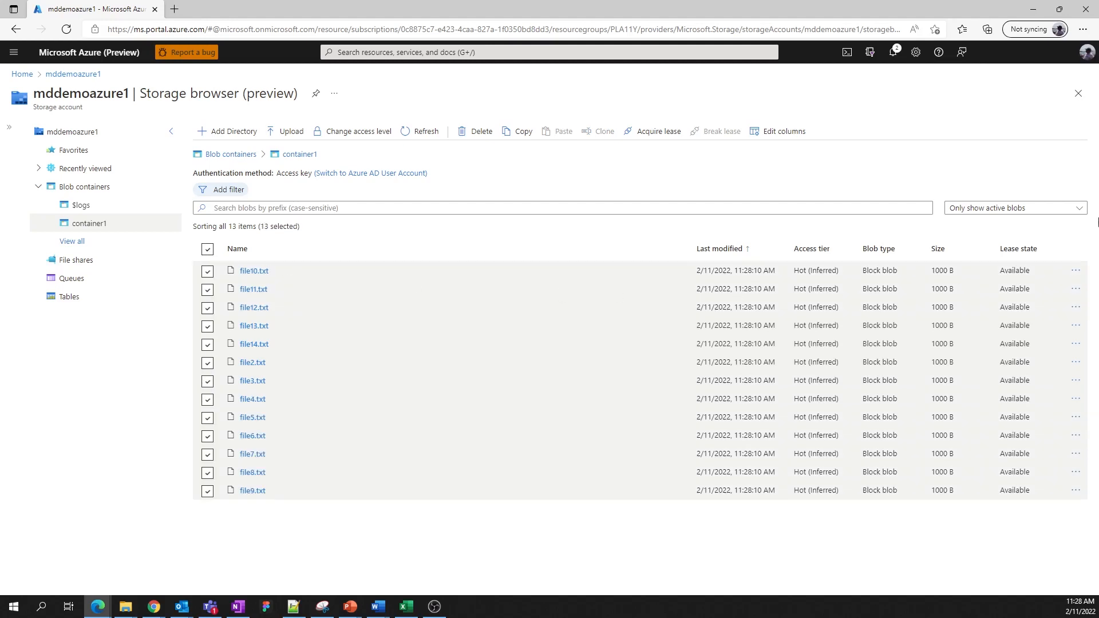
click(1075, 270)
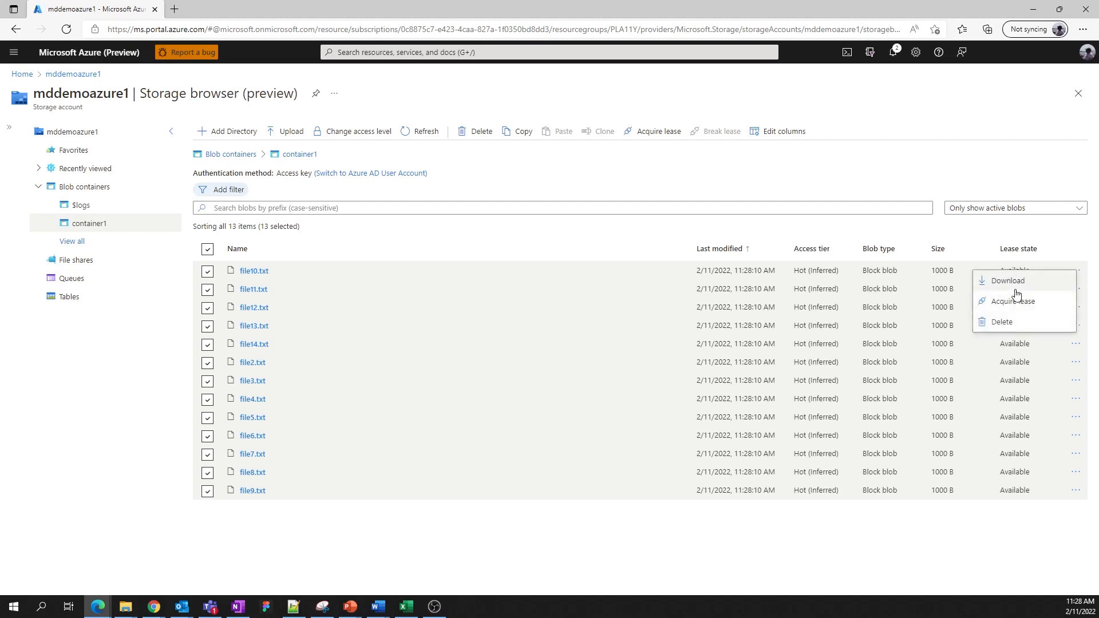
mouse_move(998, 325)
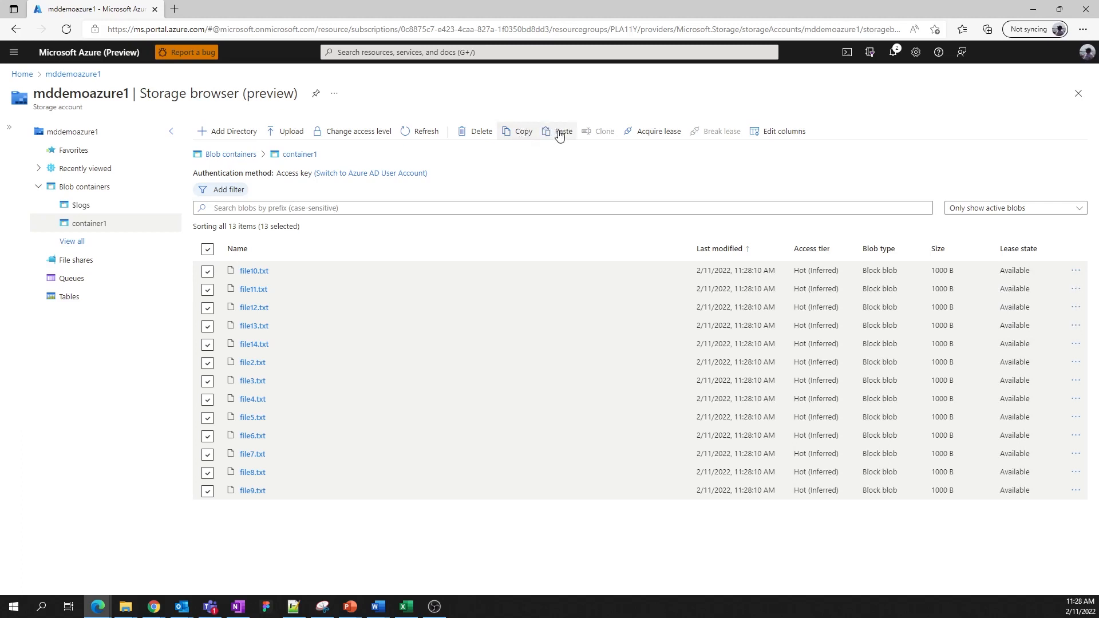
mouse_move(560, 135)
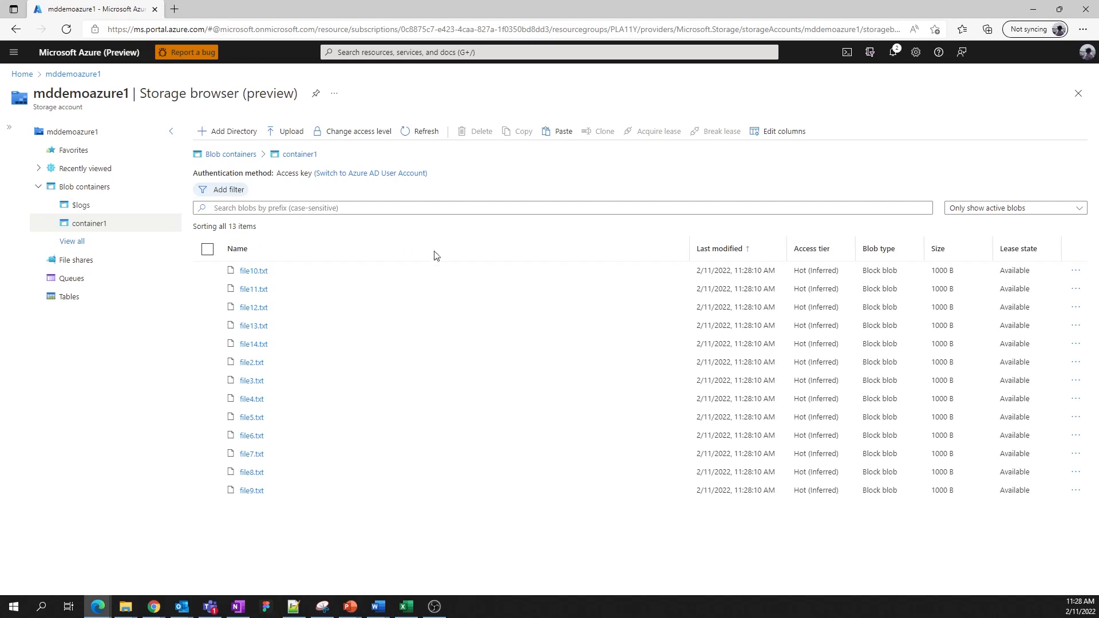
mouse_move(410, 235)
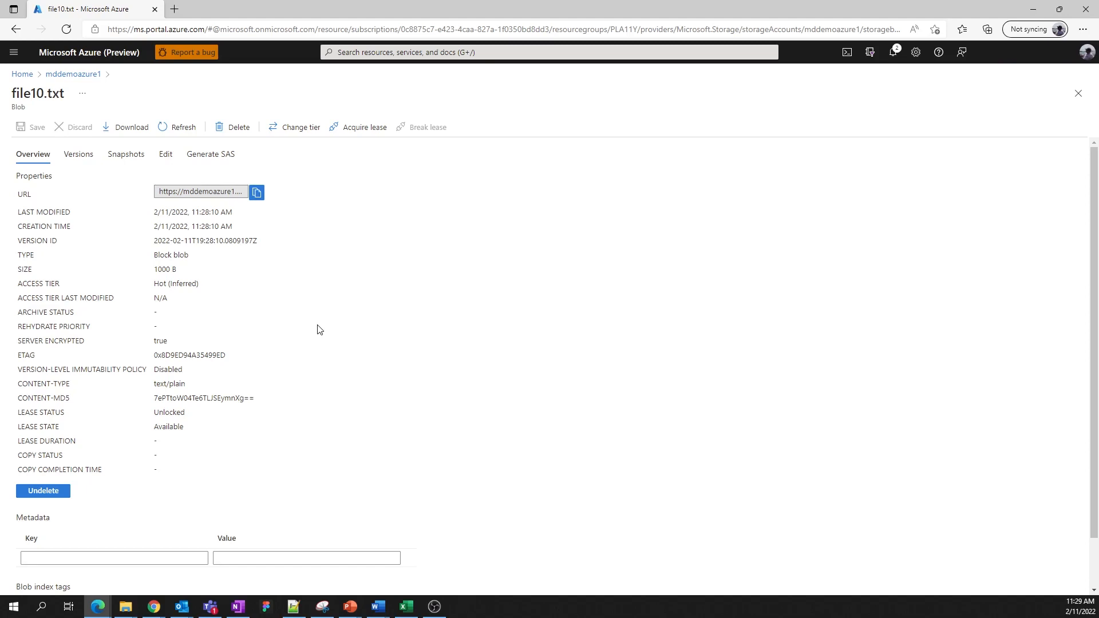
mouse_move(313, 299)
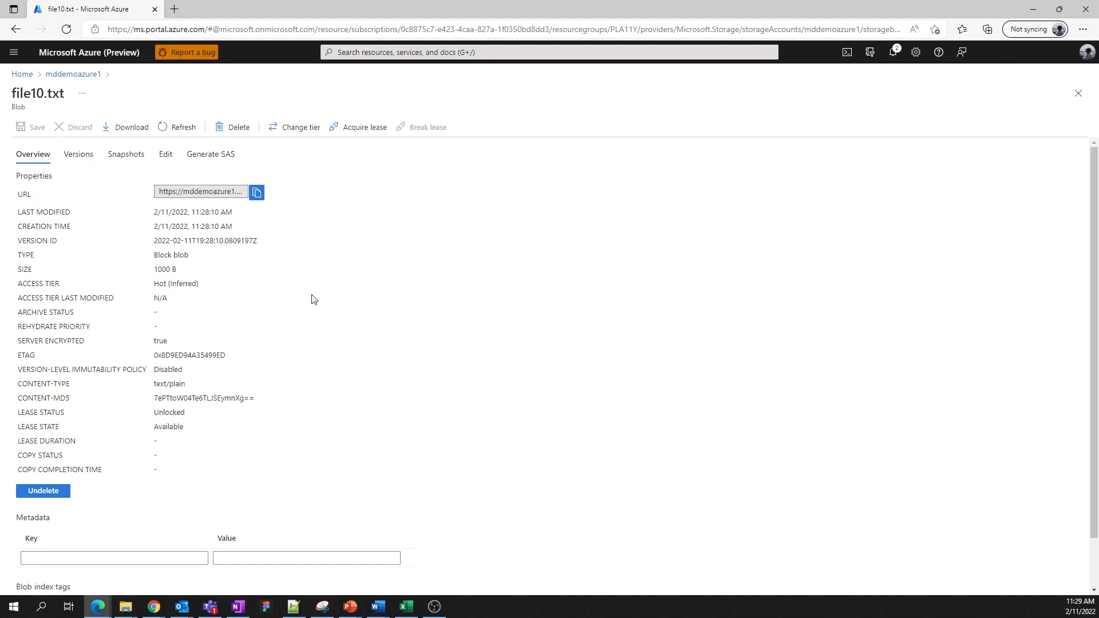
mouse_move(165, 155)
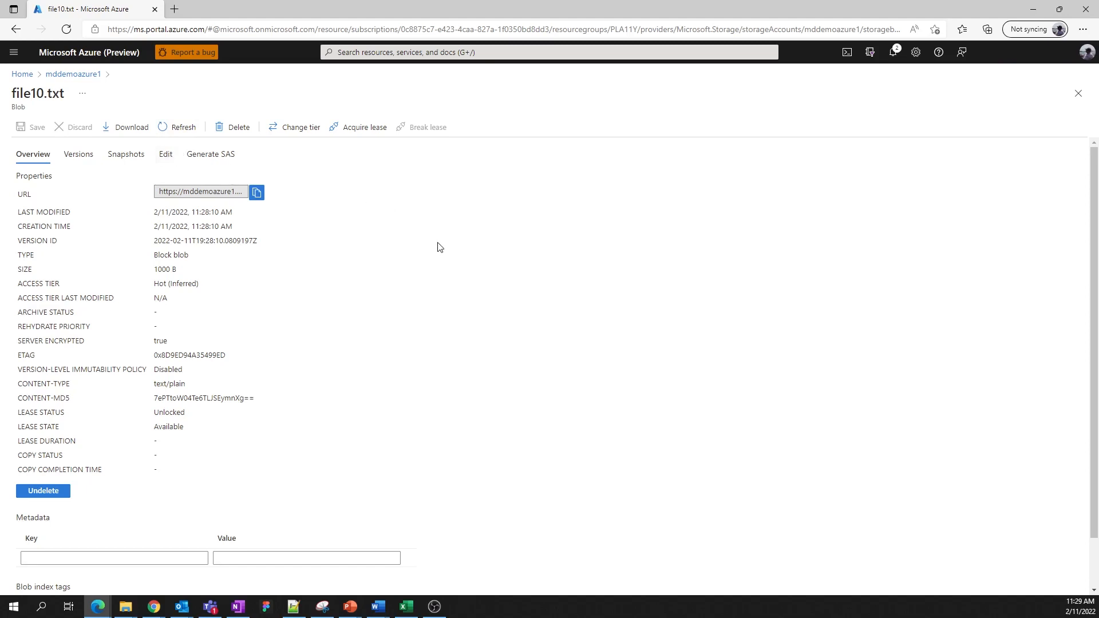
mouse_move(363, 127)
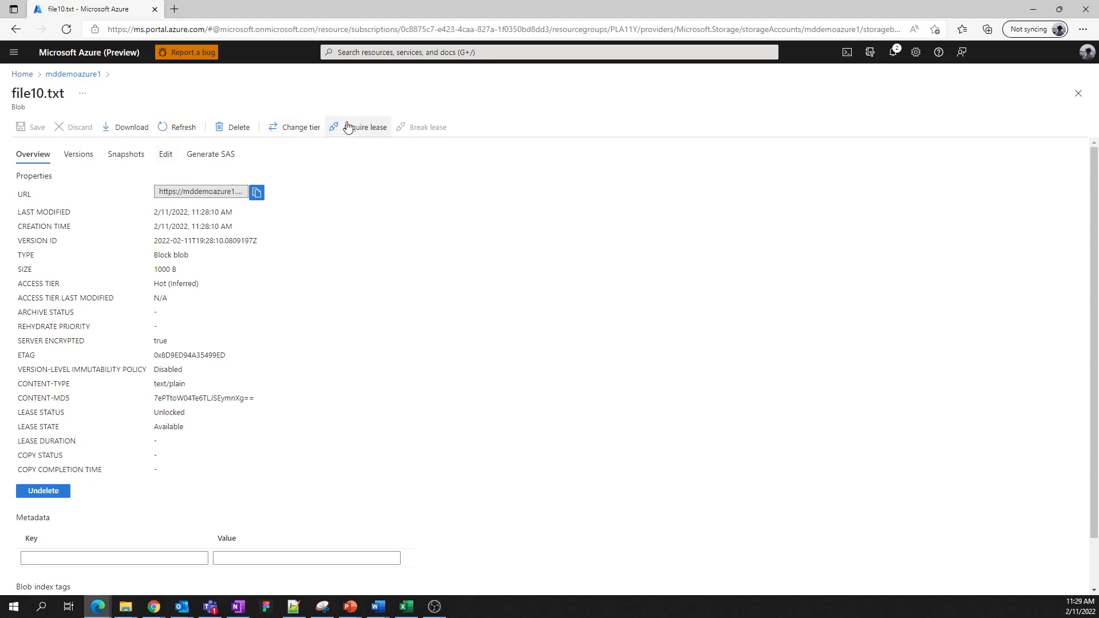
click(299, 127)
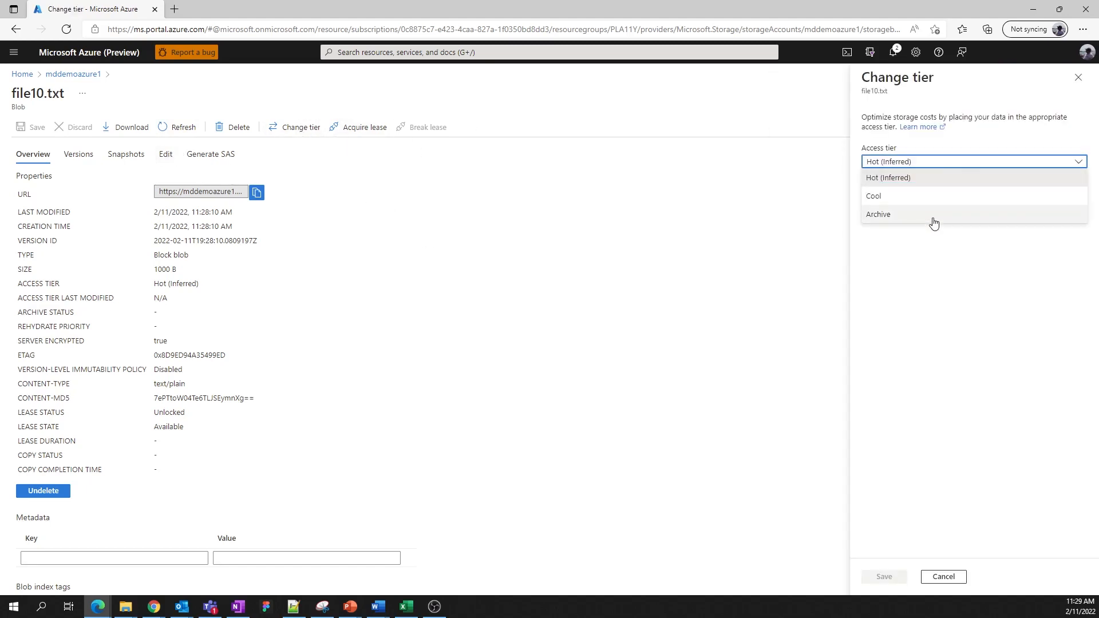
click(973, 162)
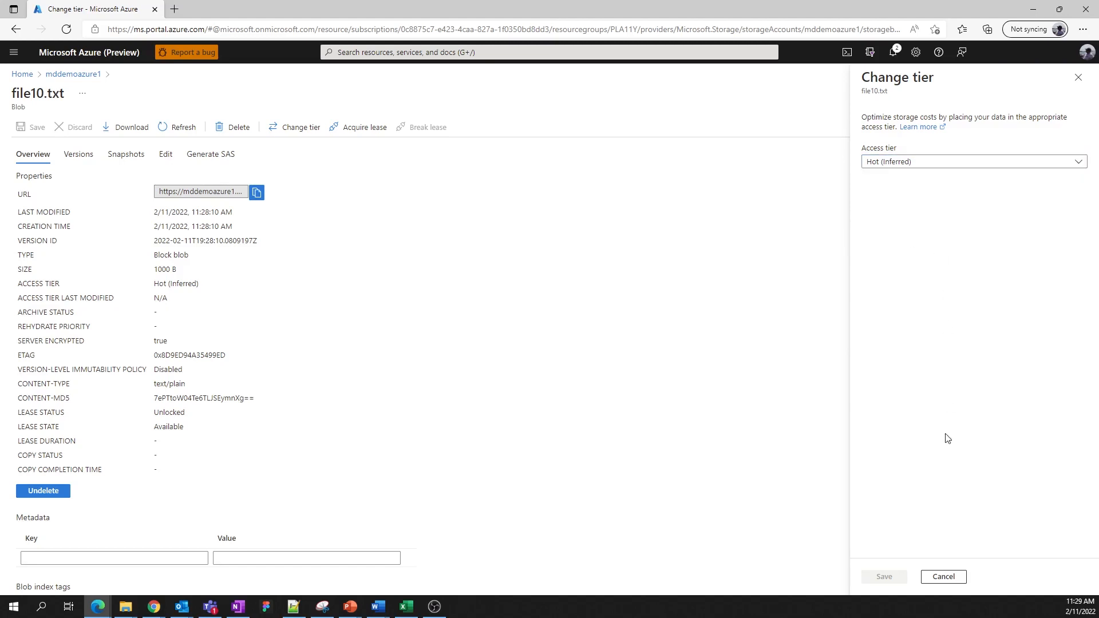
click(941, 576)
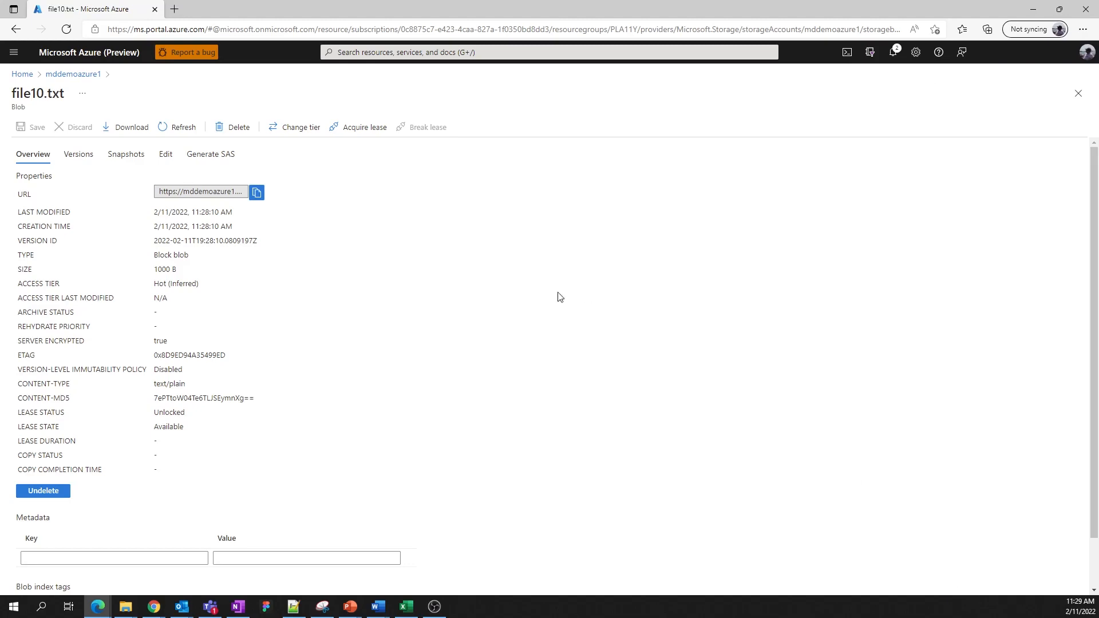
mouse_move(640, 357)
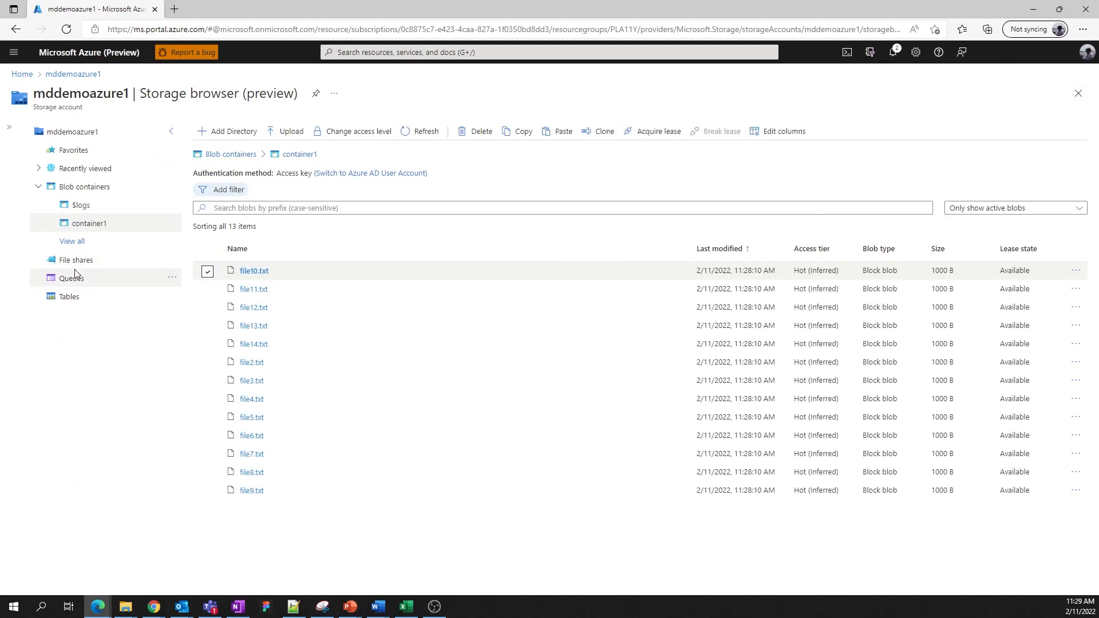
- Create a file share named fileshare1 under File shares and refresh the list to show it
click(75, 260)
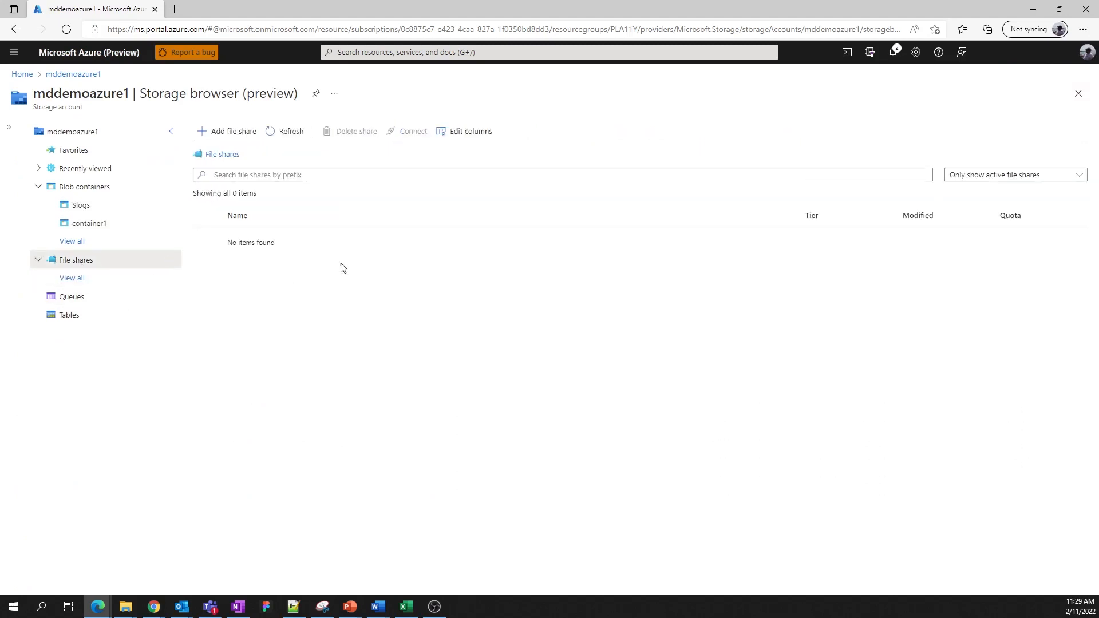
mouse_move(353, 279)
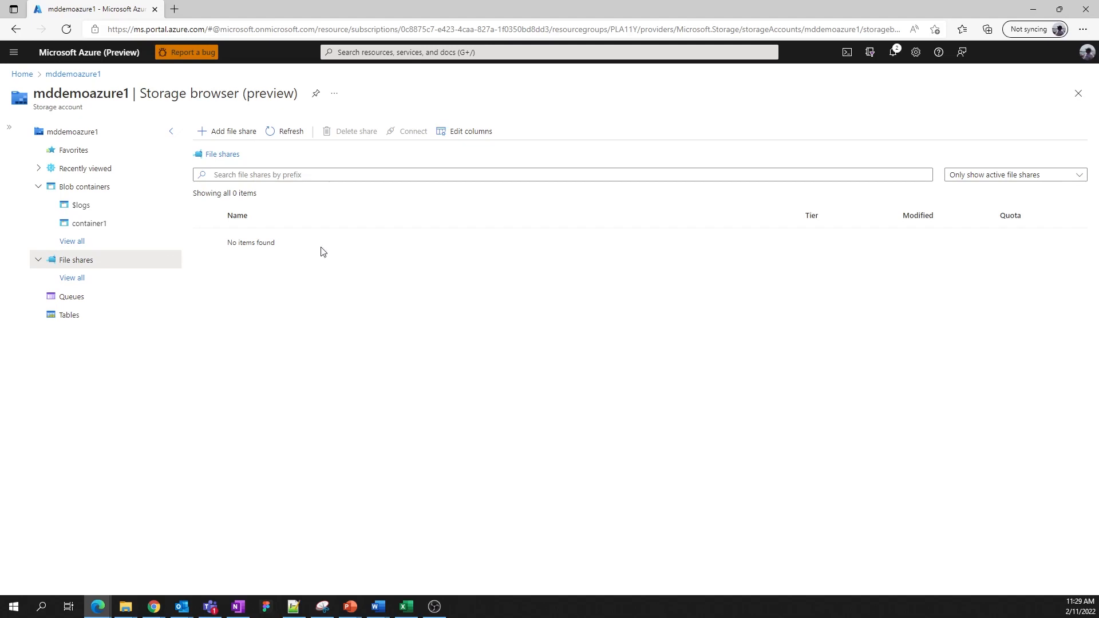
click(227, 133)
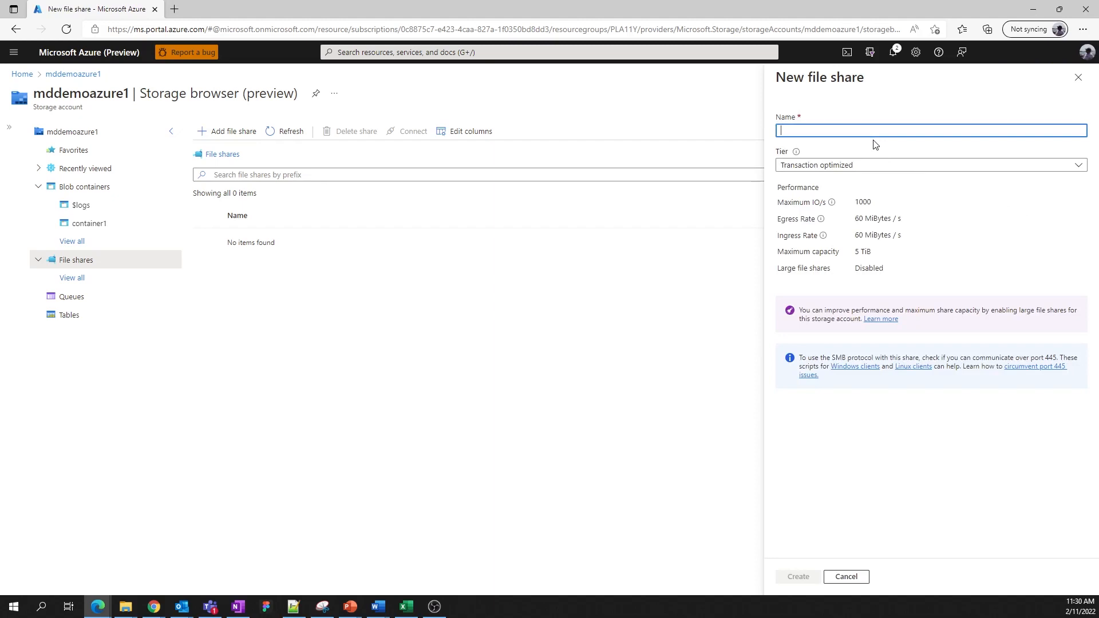
text(fileshare1)
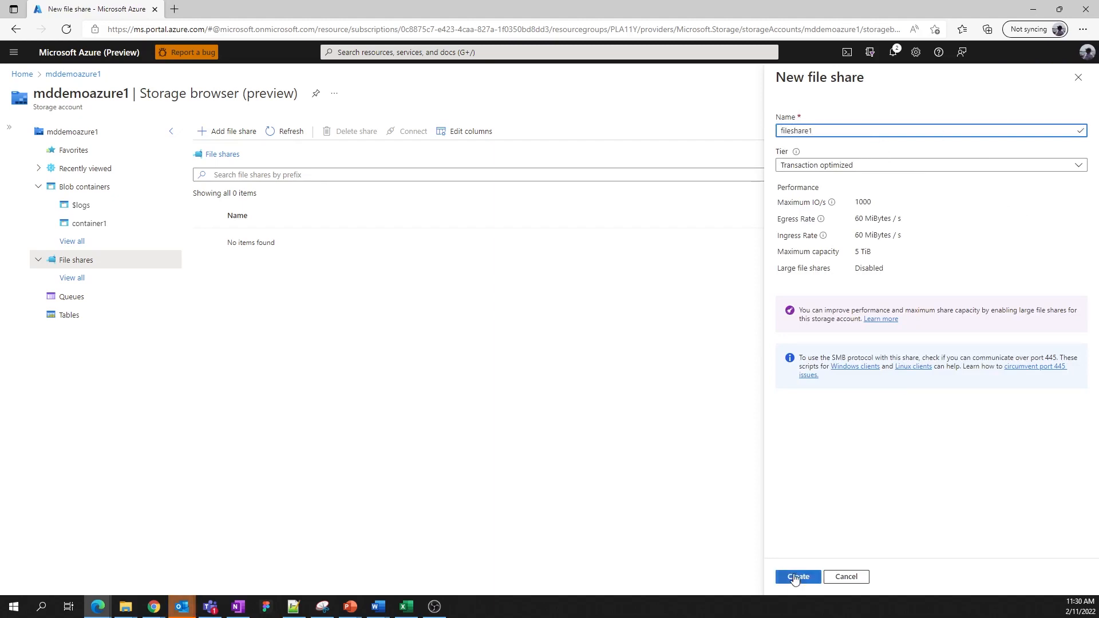
click(797, 575)
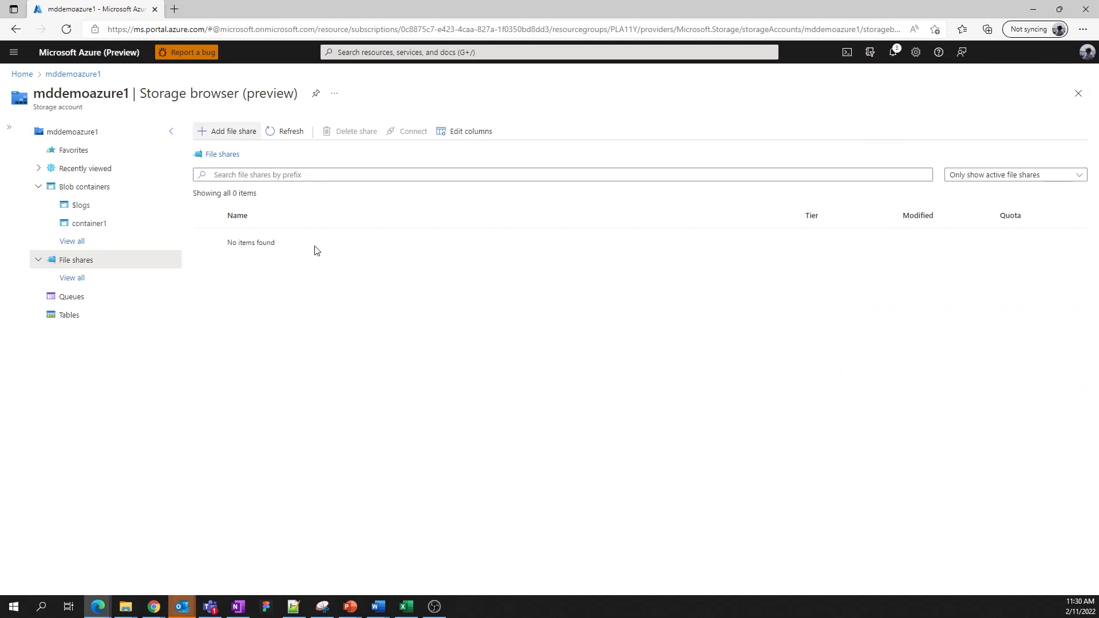
click(227, 131)
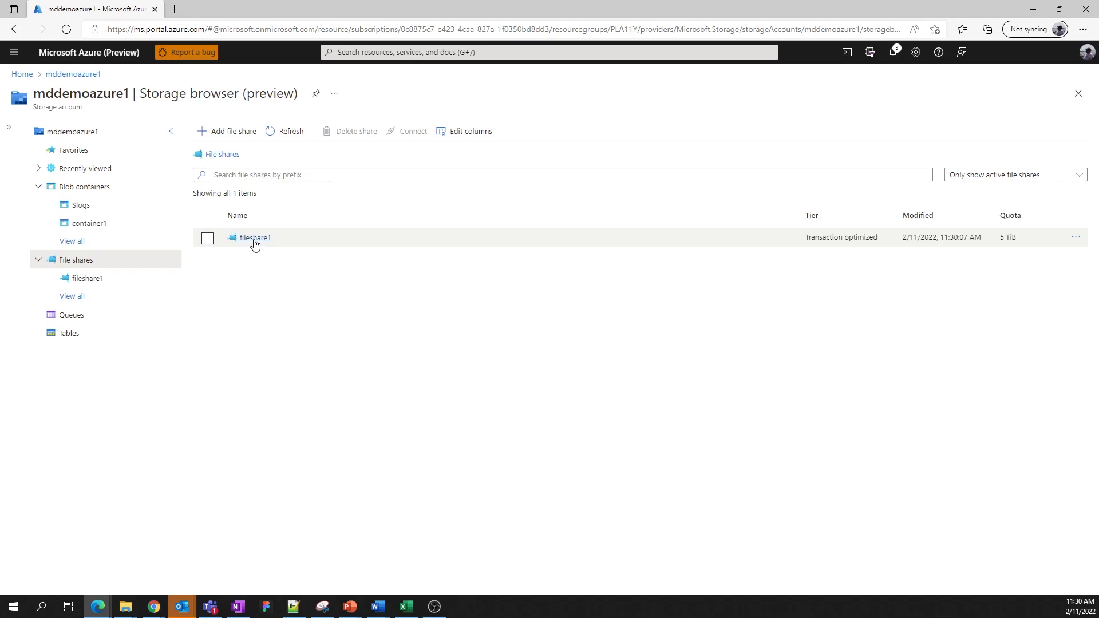
mouse_move(337, 295)
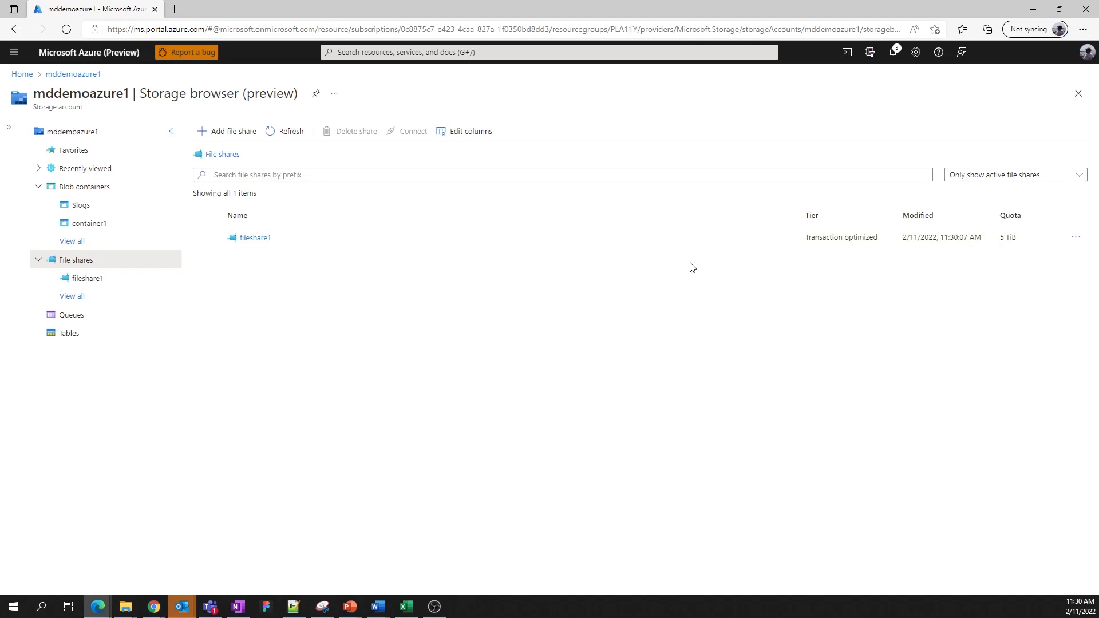
mouse_move(461, 309)
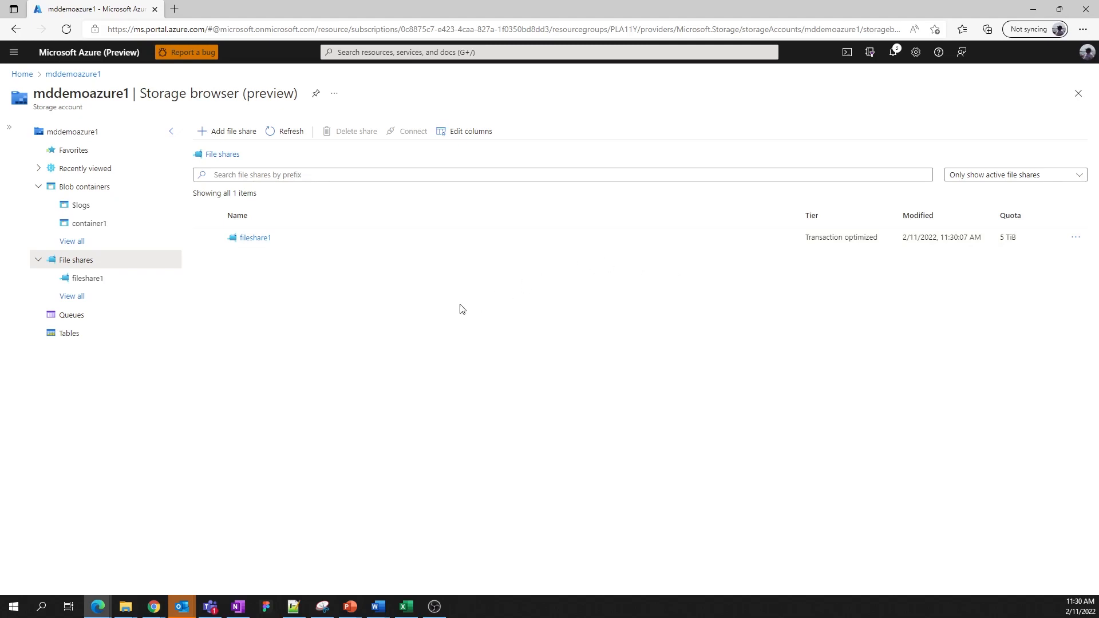
click(207, 238)
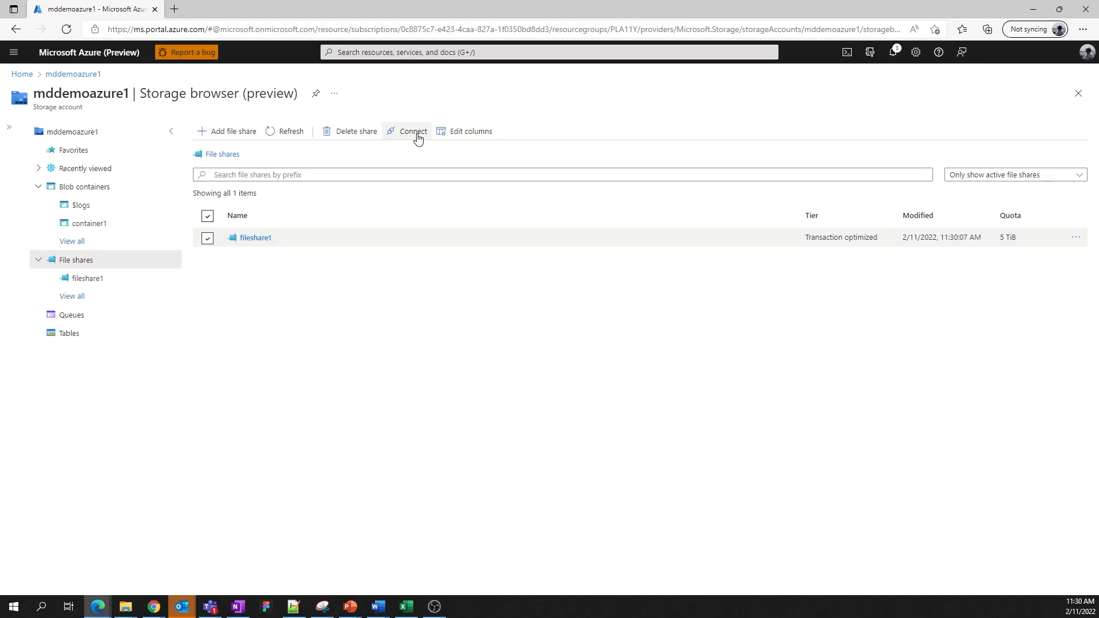
click(413, 130)
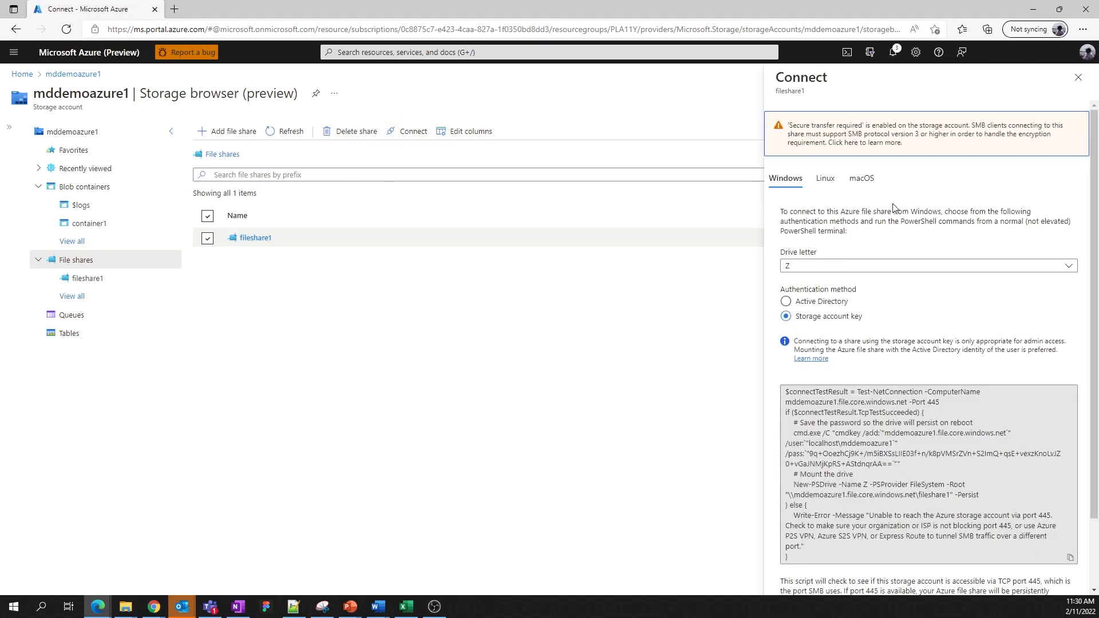
click(826, 179)
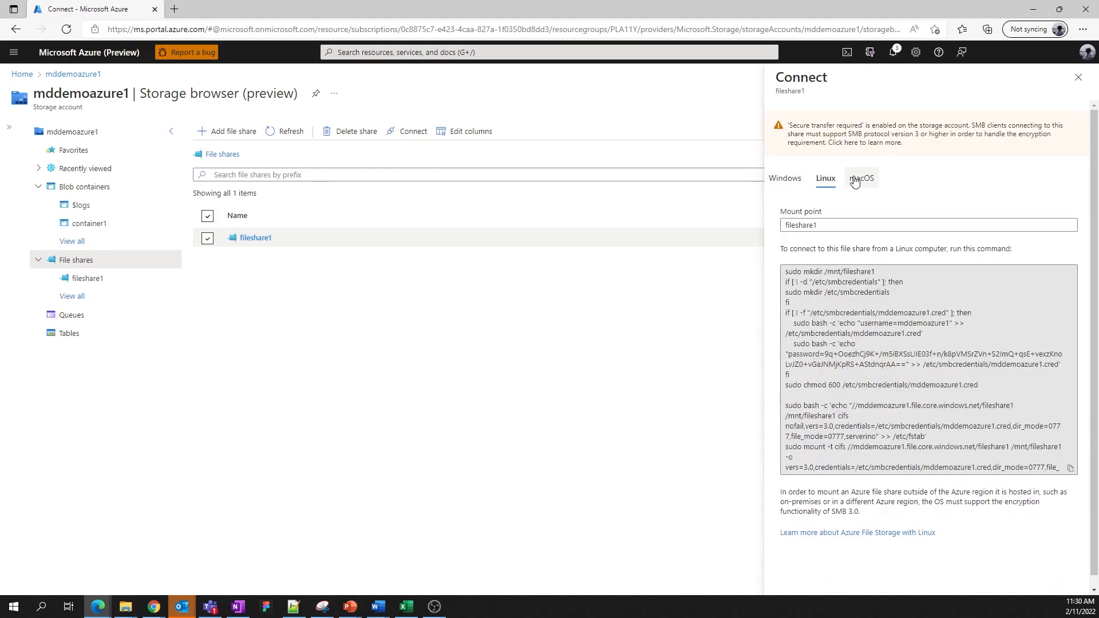
click(784, 178)
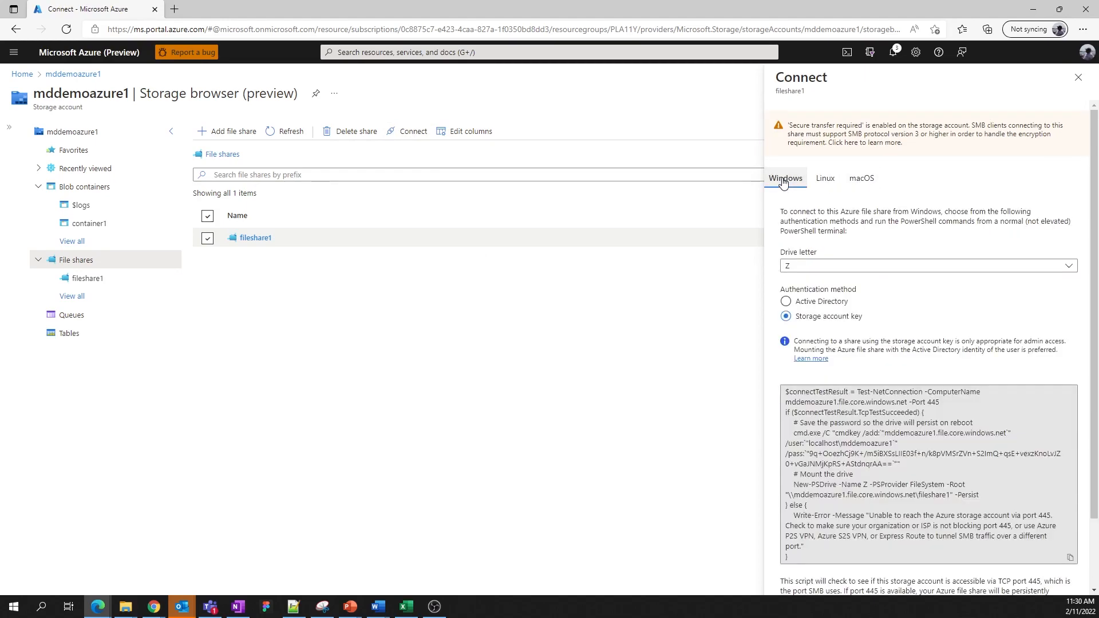
scroll(down, 3)
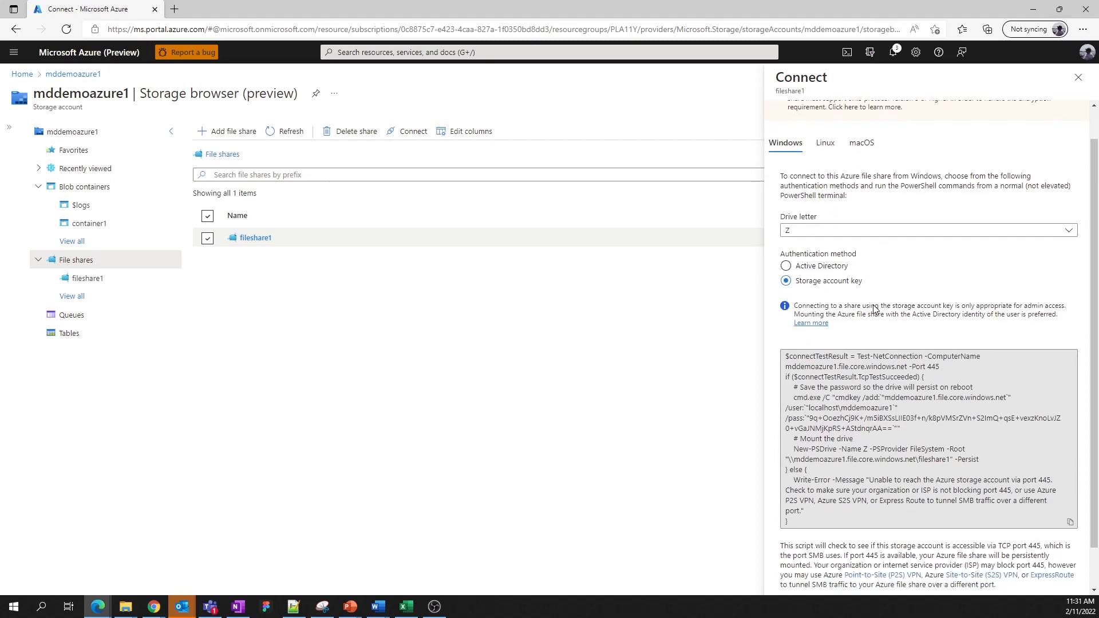
scroll(down, 3)
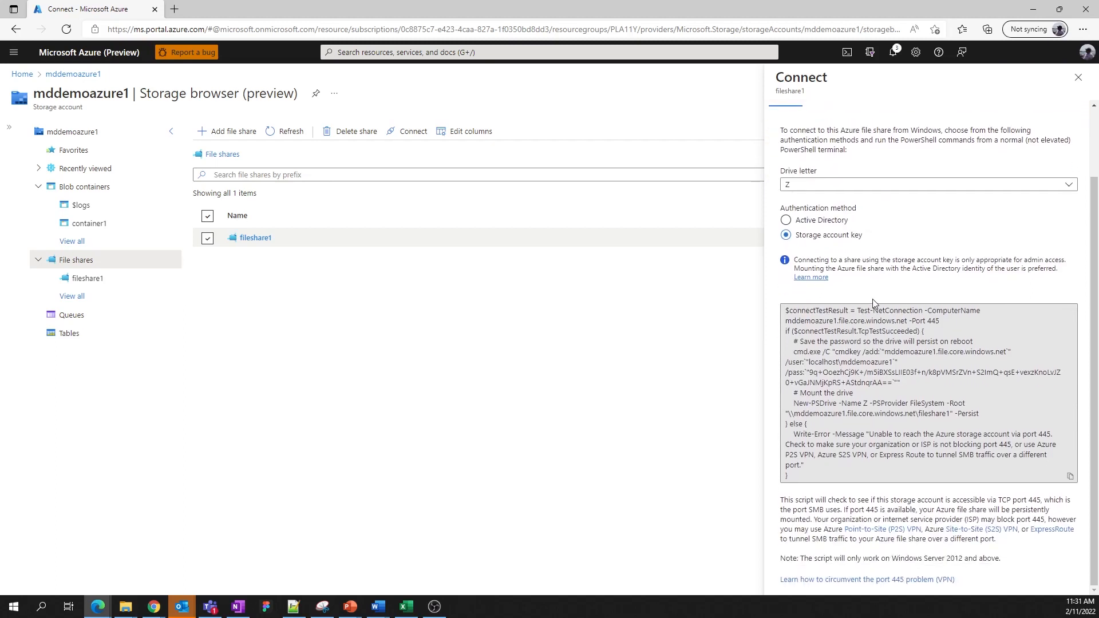
click(1078, 76)
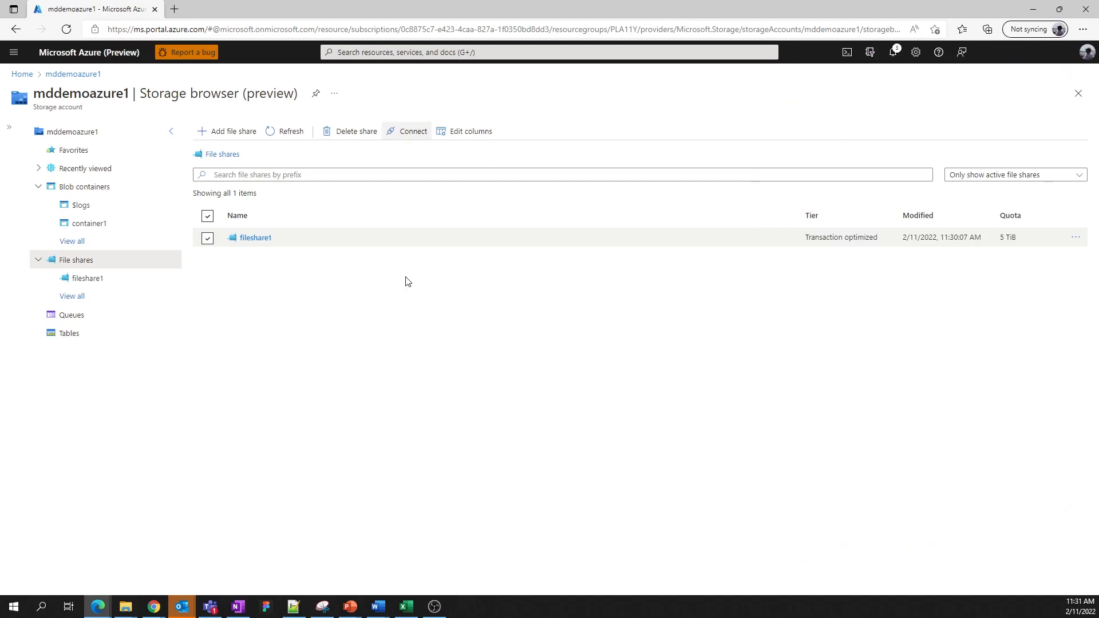
mouse_move(391, 277)
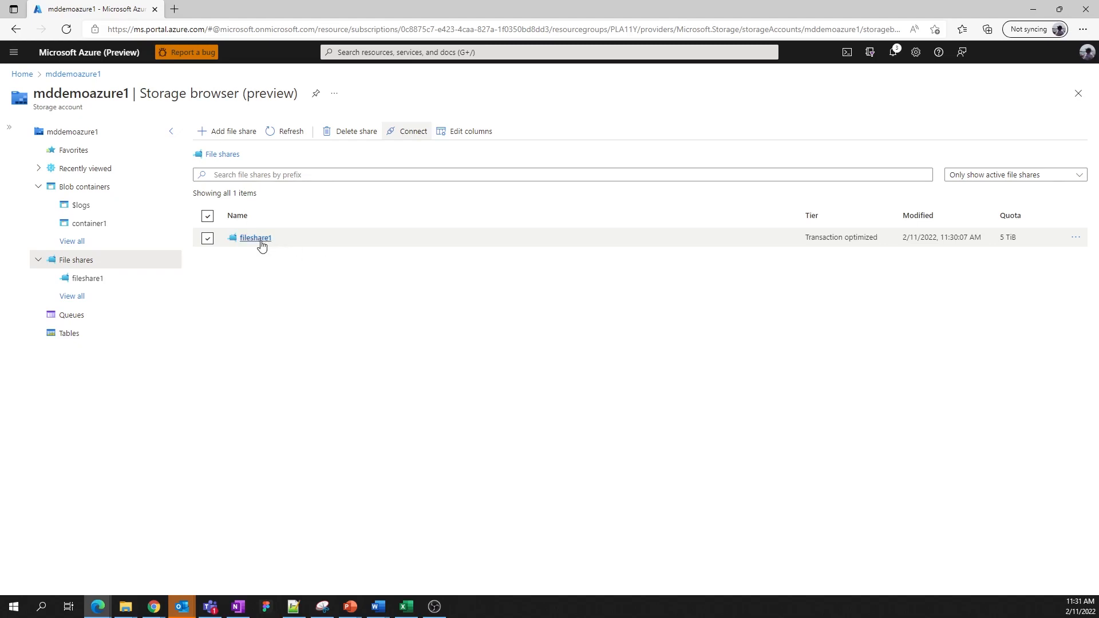
- Upload the eight files file20.txt–file27.txt into fileshare1 and dismiss the upload pane
click(255, 238)
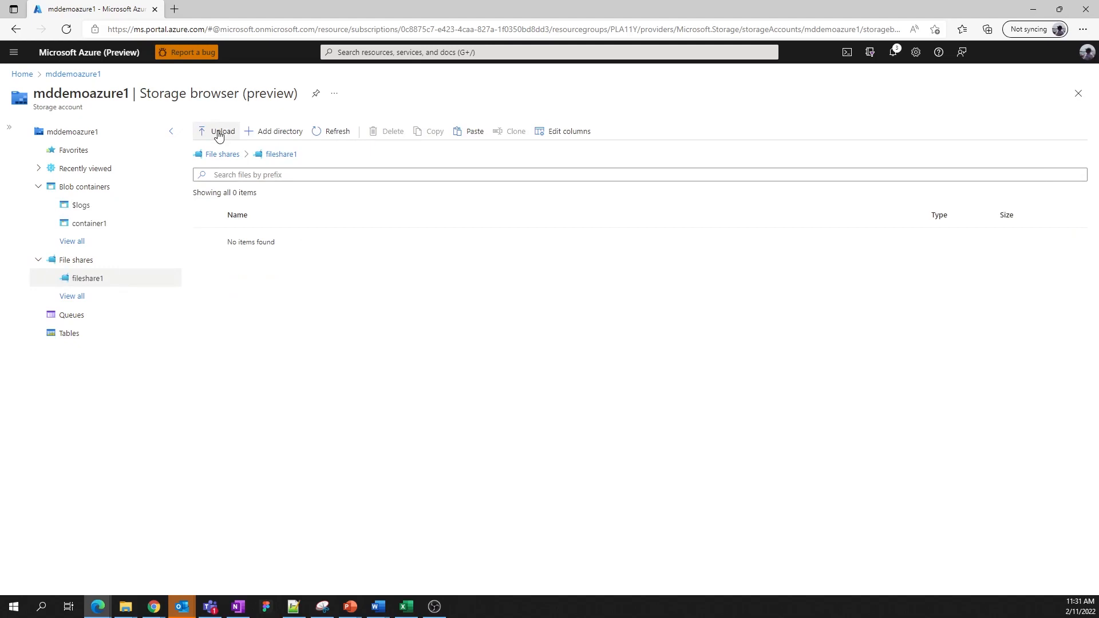
click(219, 130)
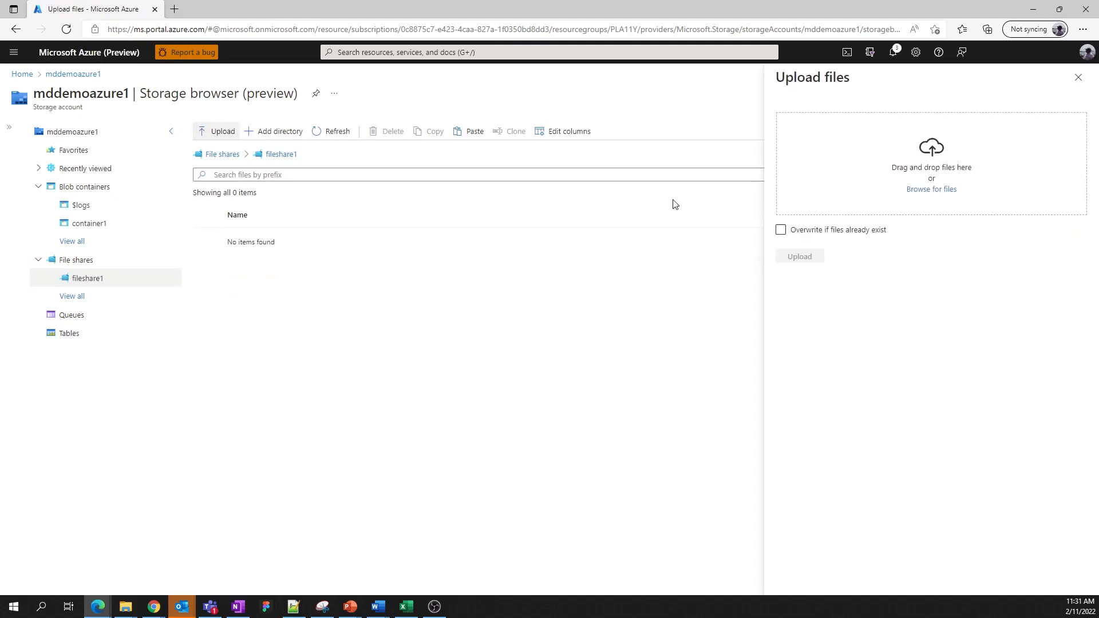
mouse_move(535, 369)
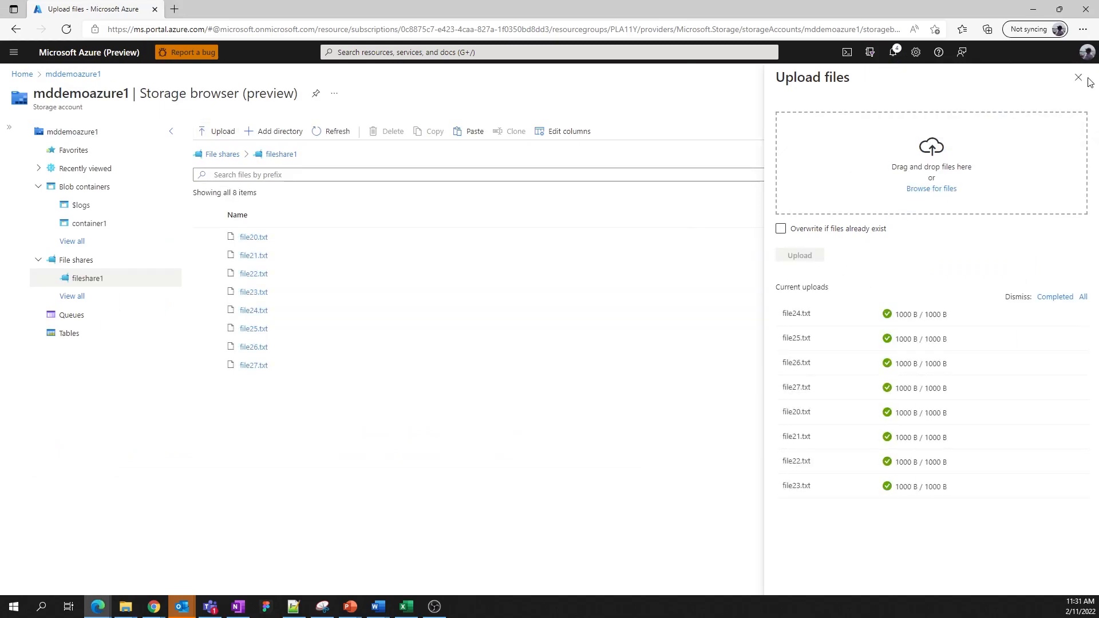
click(1078, 77)
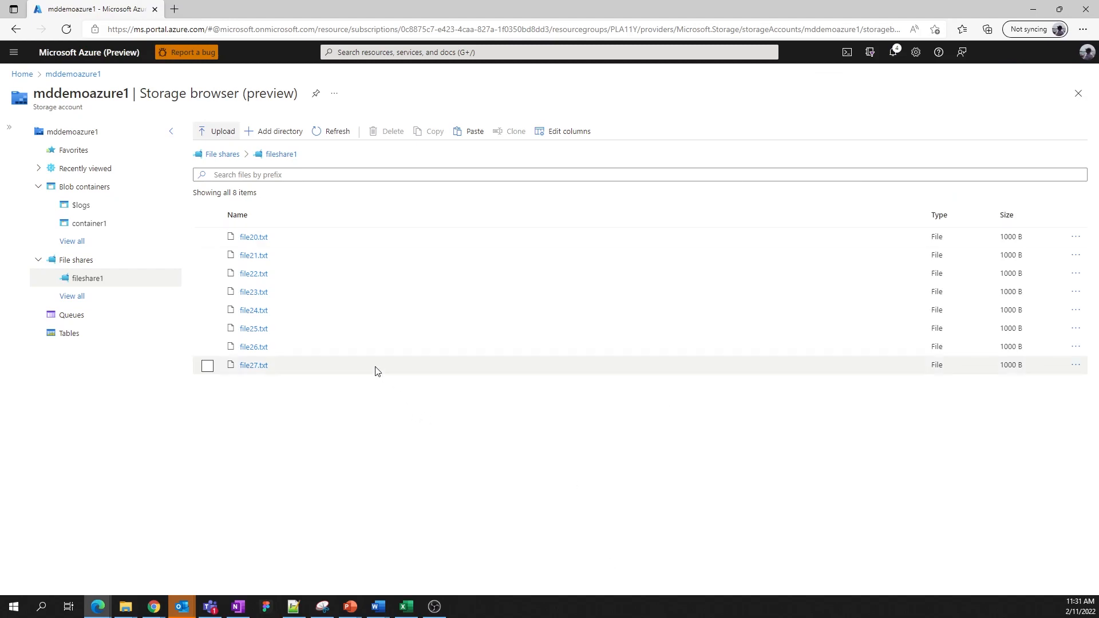
mouse_move(284, 292)
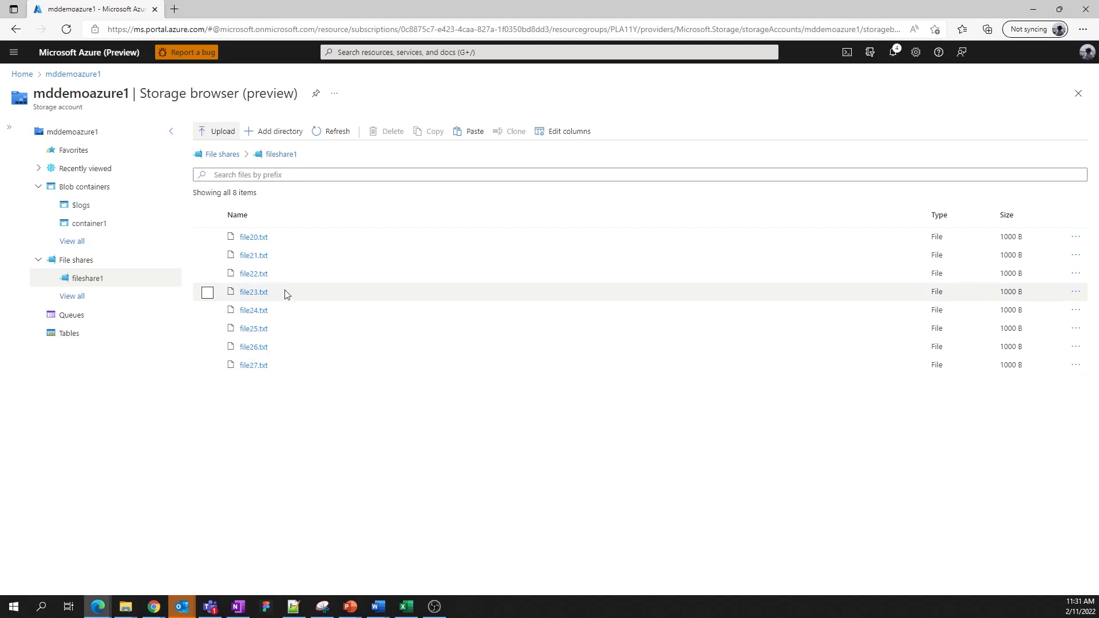
mouse_move(254, 328)
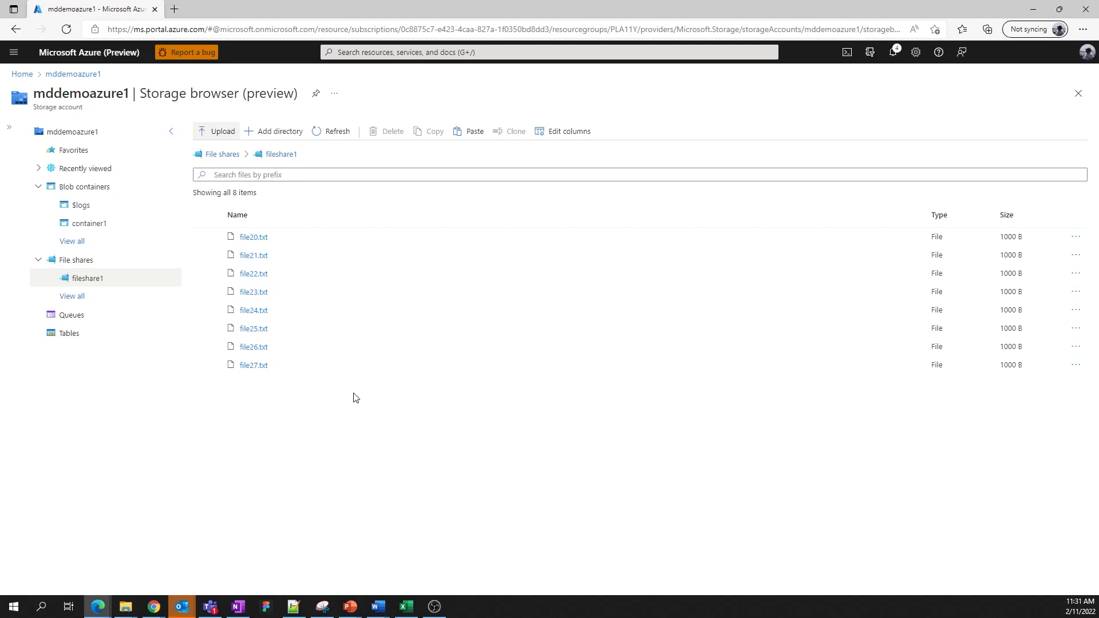
mouse_move(352, 380)
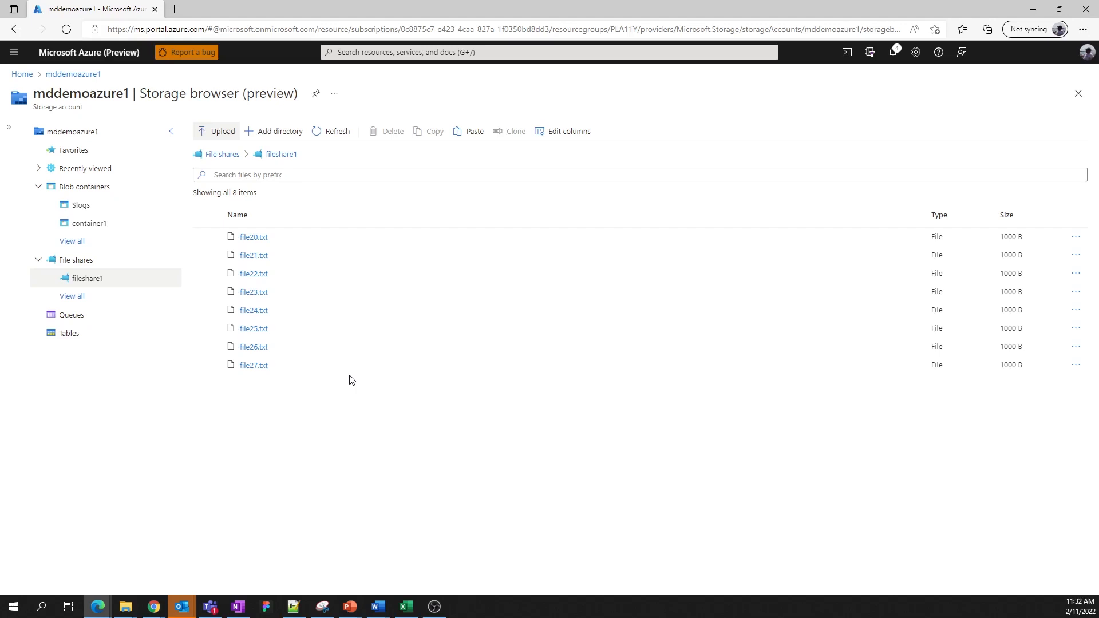
mouse_move(343, 385)
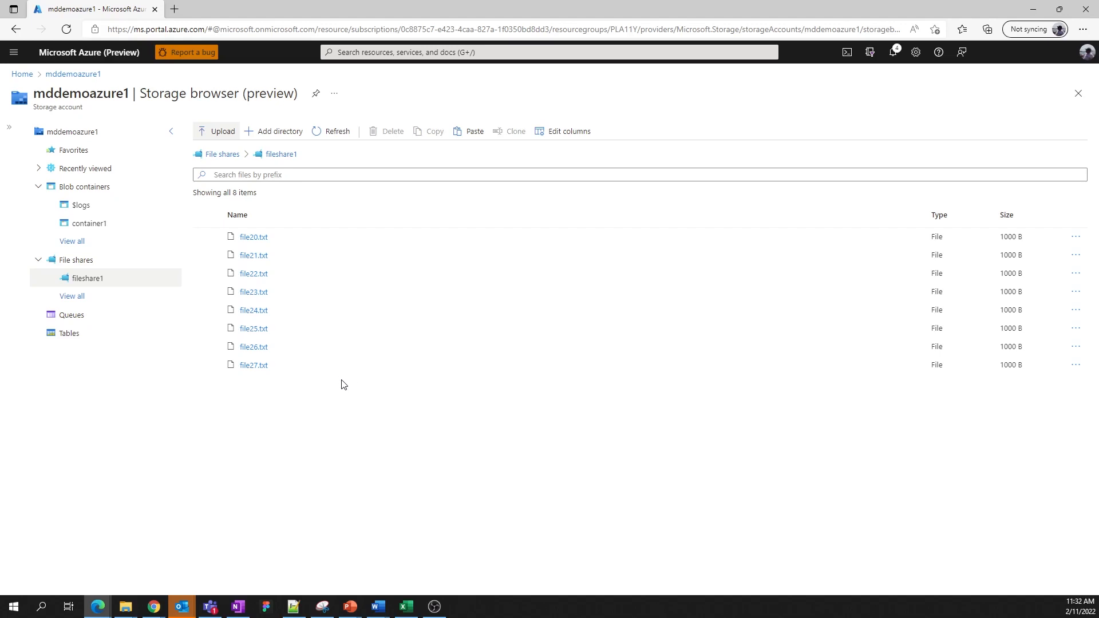
mouse_move(204, 383)
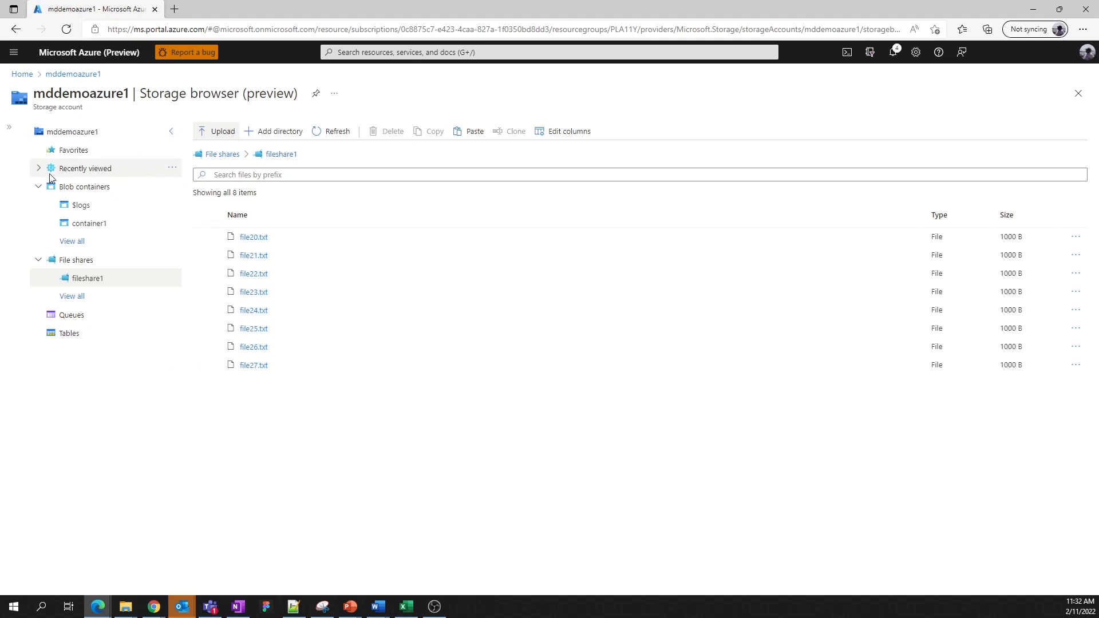
- From Recently viewed, star container1 as a favorite and then remove it from Favorites again
click(84, 167)
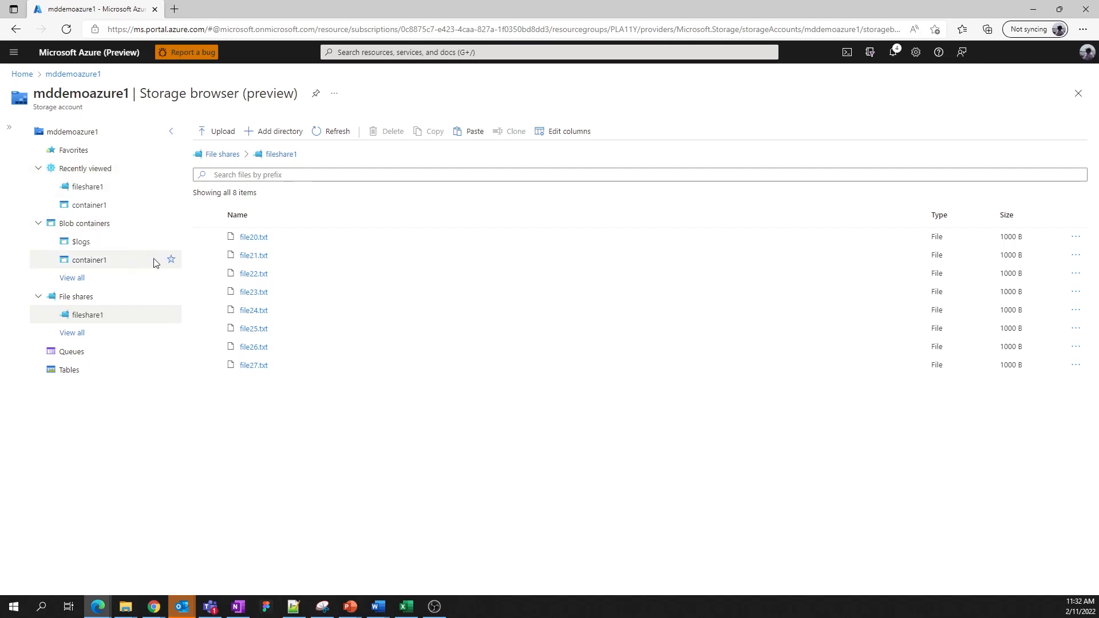
mouse_move(169, 259)
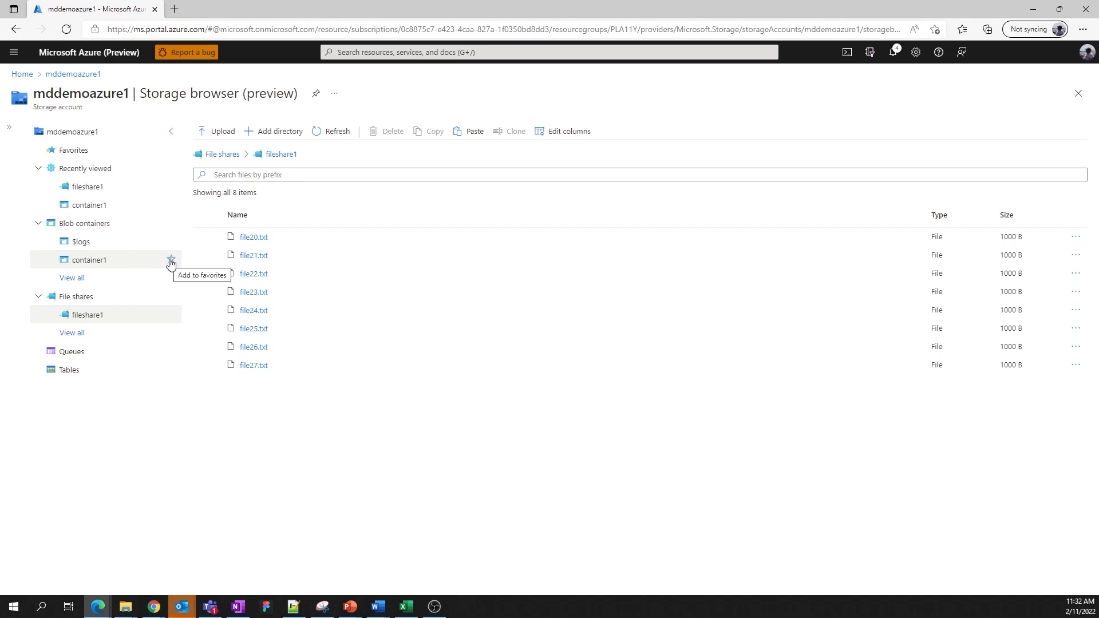
click(89, 260)
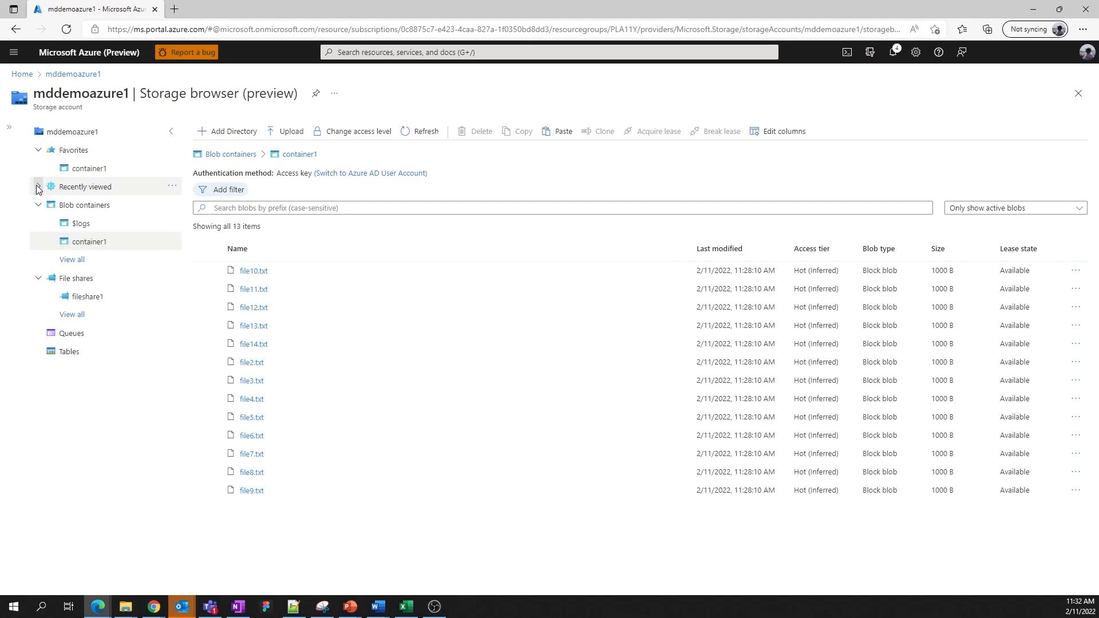
click(39, 190)
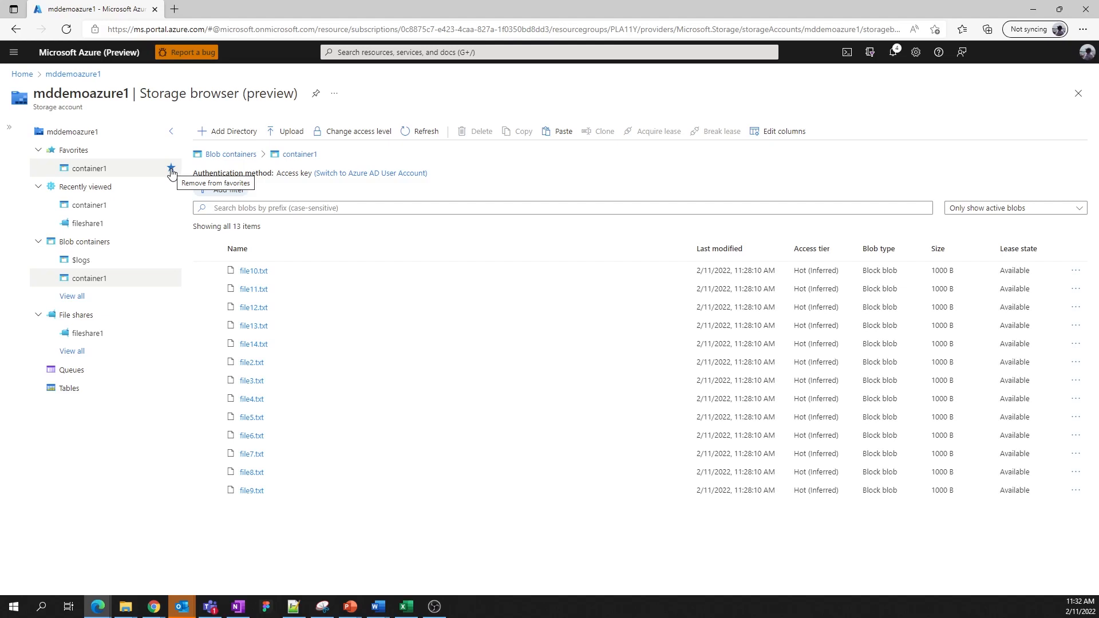
click(171, 168)
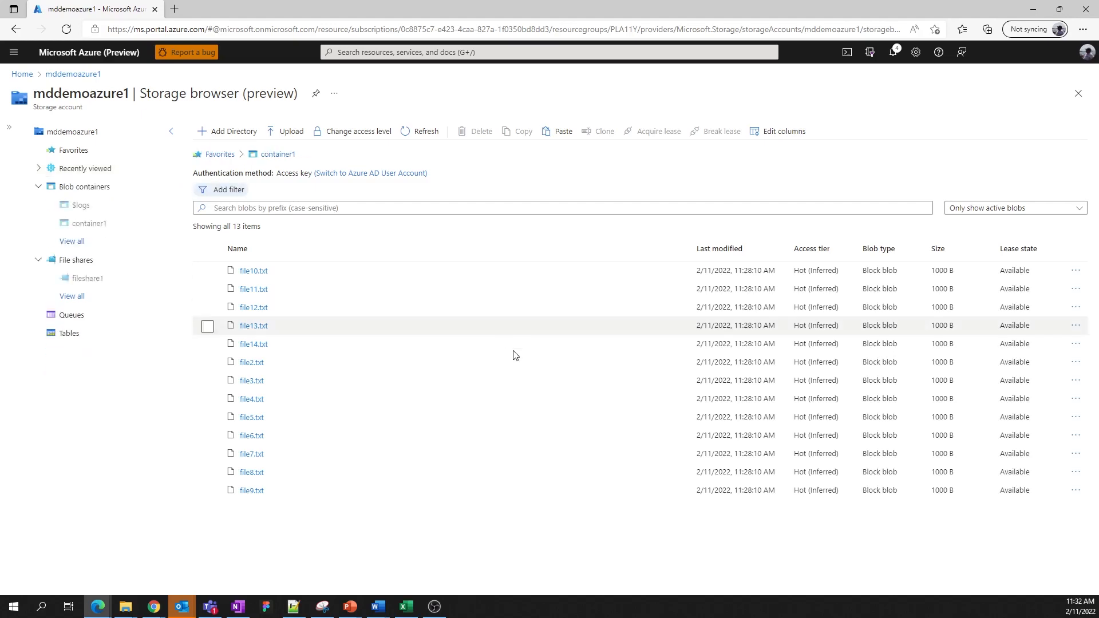